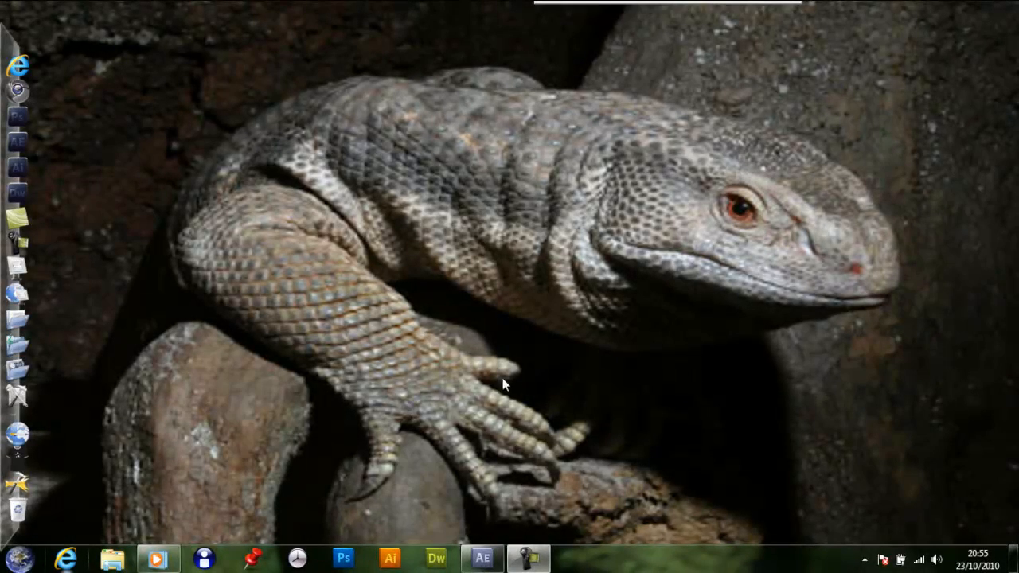
mouse_move(500, 554)
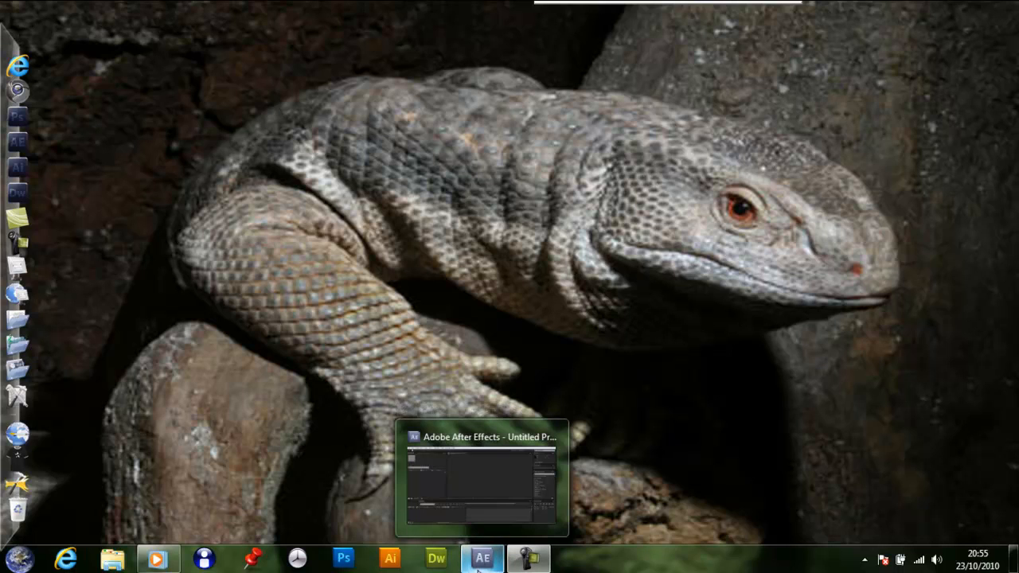
Bring the After Effects window with its empty untitled project to the front.
click(497, 557)
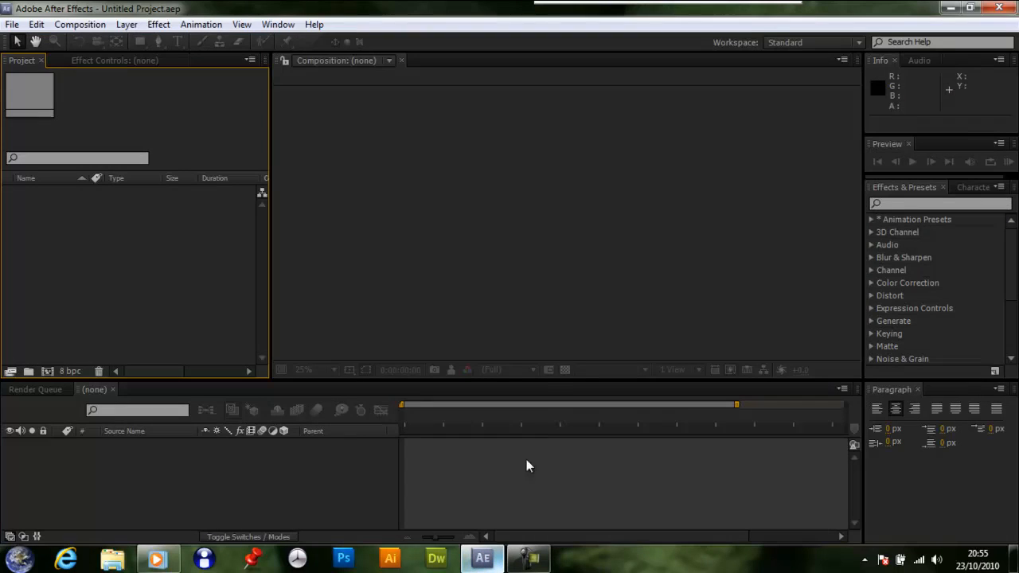
Start a new composition 'Intro tutorial' on the HDV/HDTV 720 29.97 preset with locked aspect ratio.
click(97, 25)
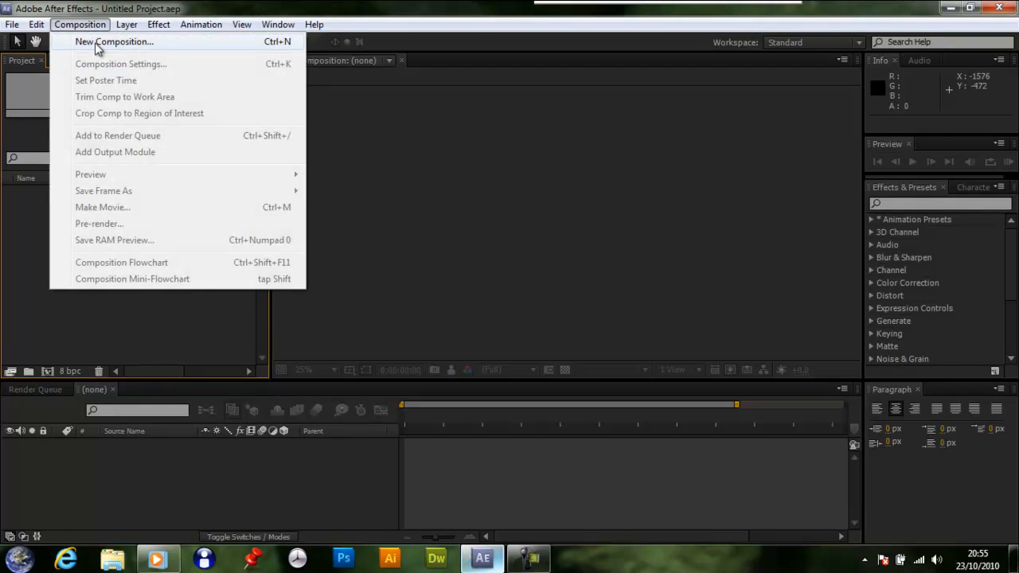
click(124, 42)
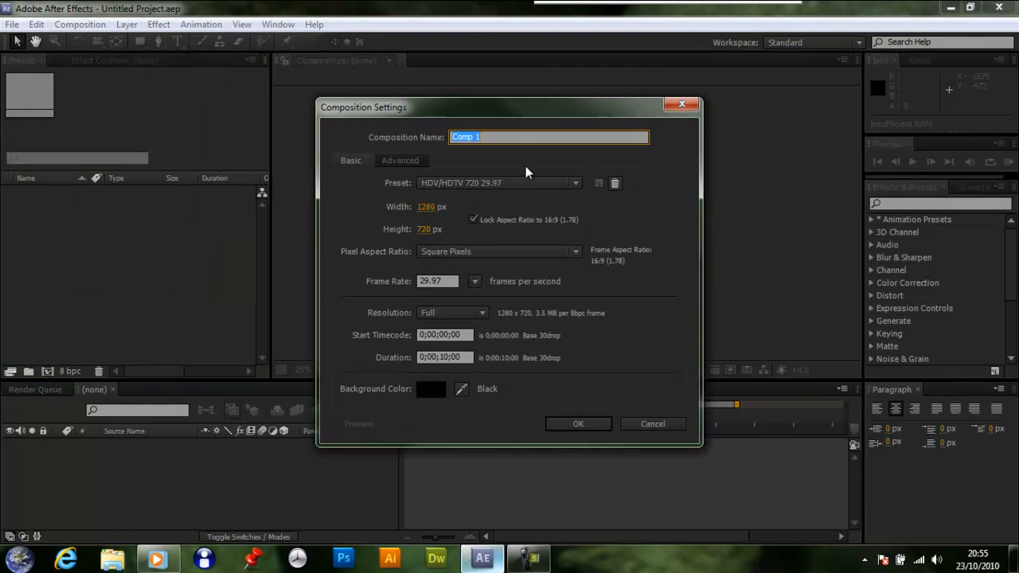
text(Intro One)
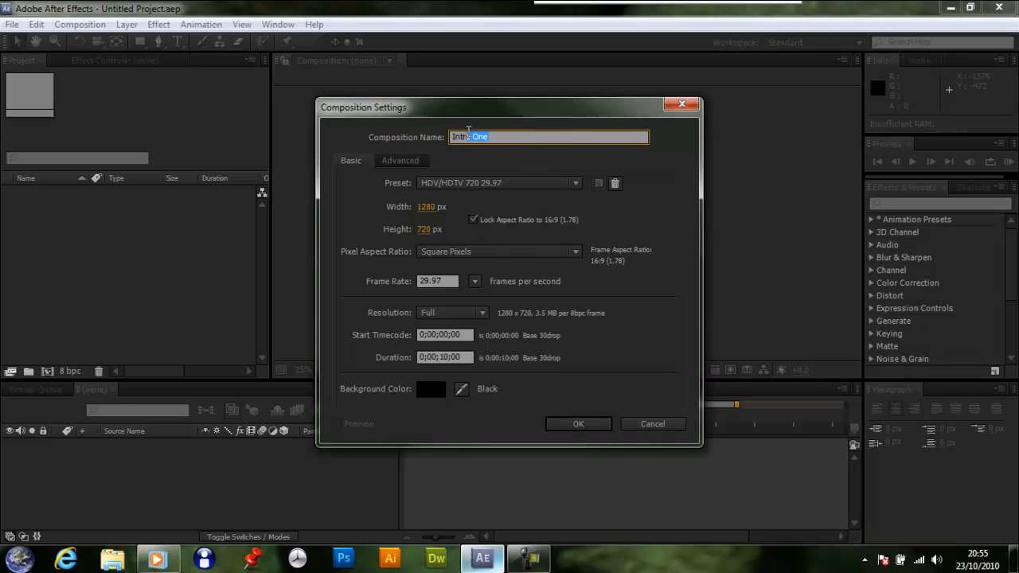
text(Intro tutorial)
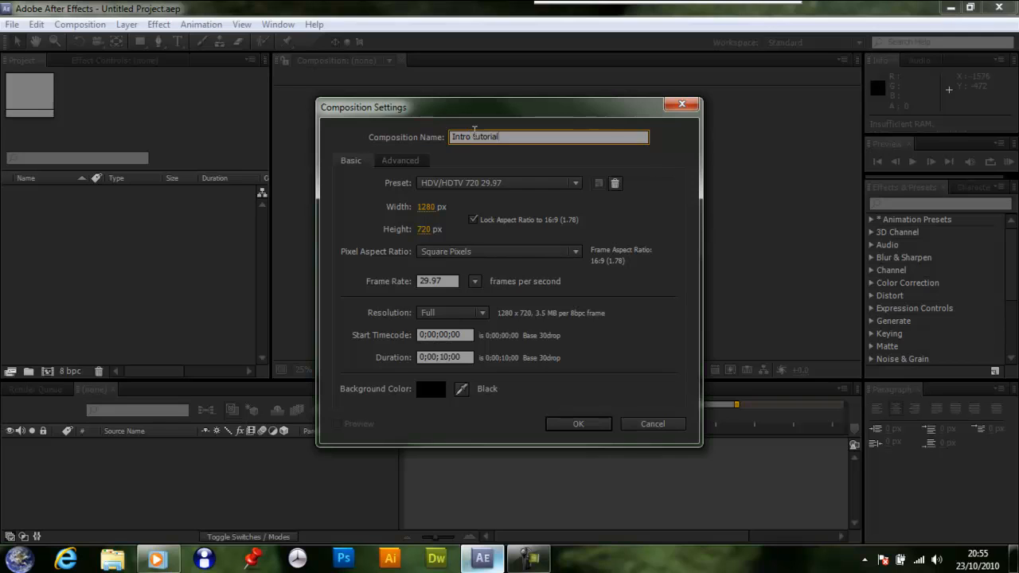
click(575, 182)
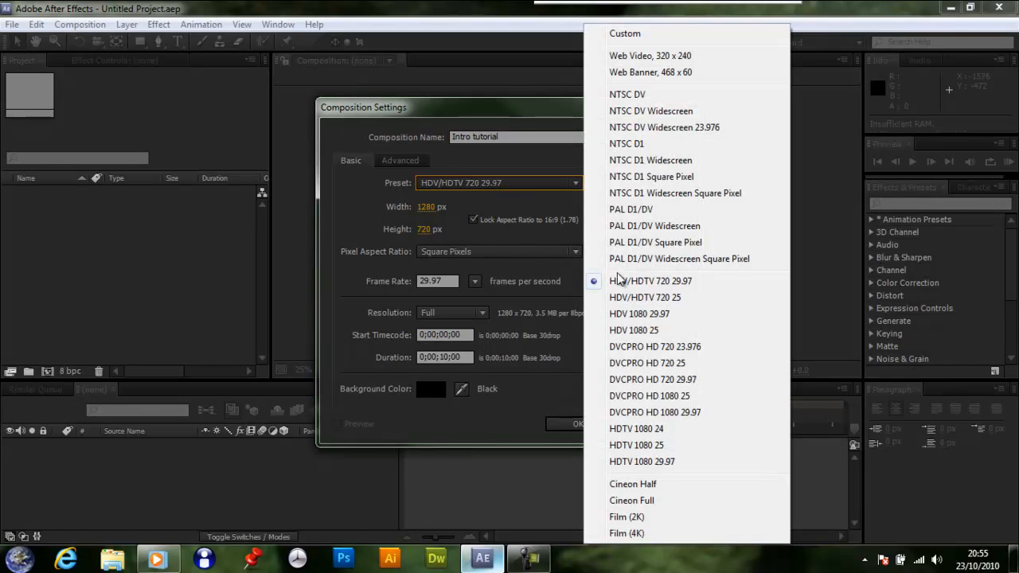
mouse_move(618, 286)
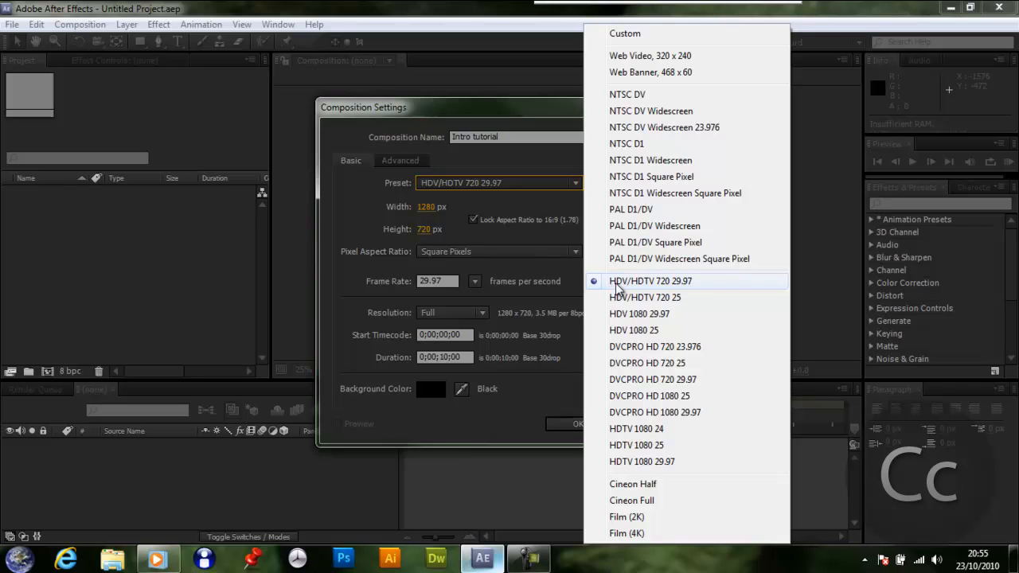
click(650, 280)
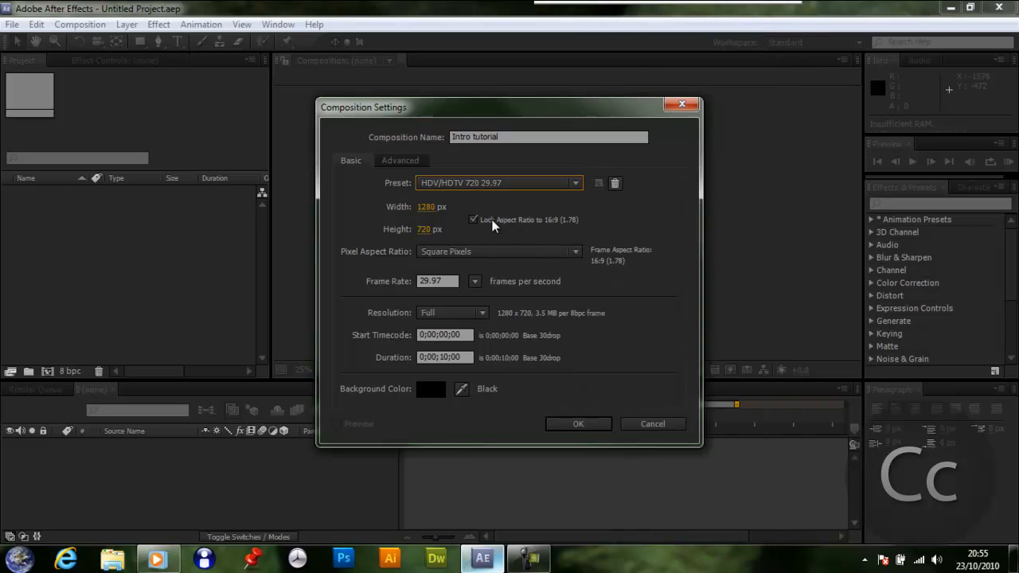
mouse_move(479, 231)
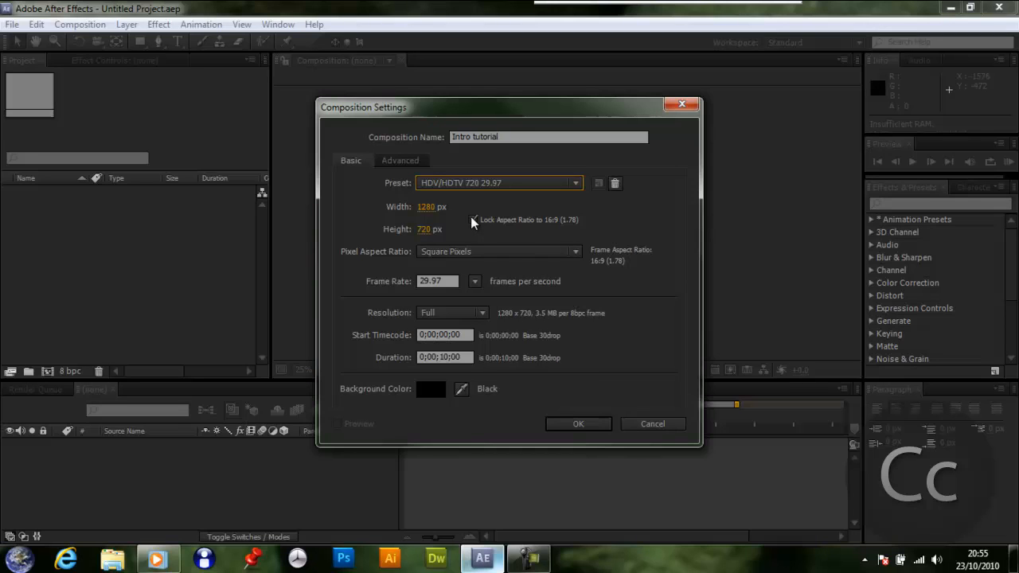
click(475, 219)
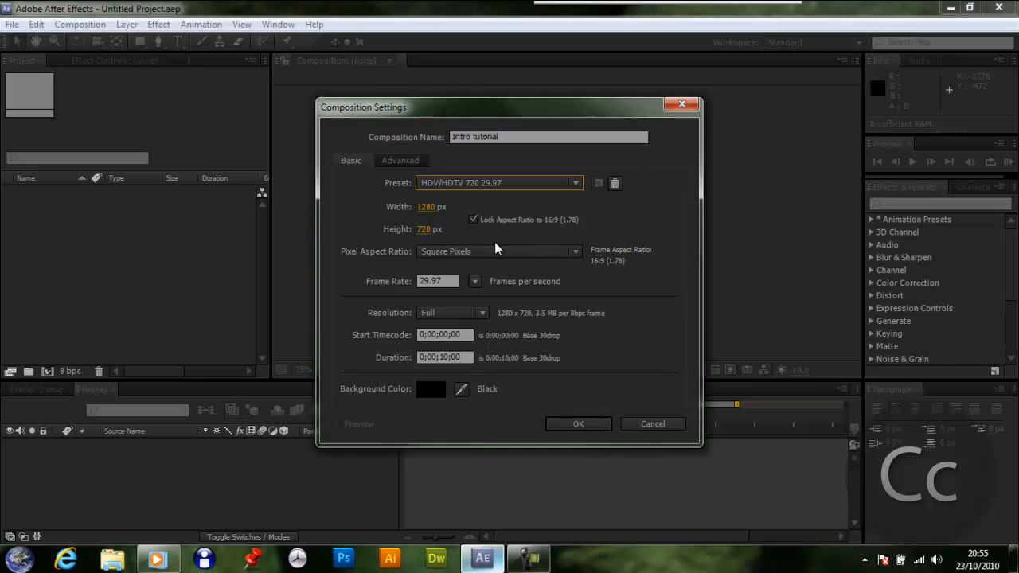
mouse_move(475, 277)
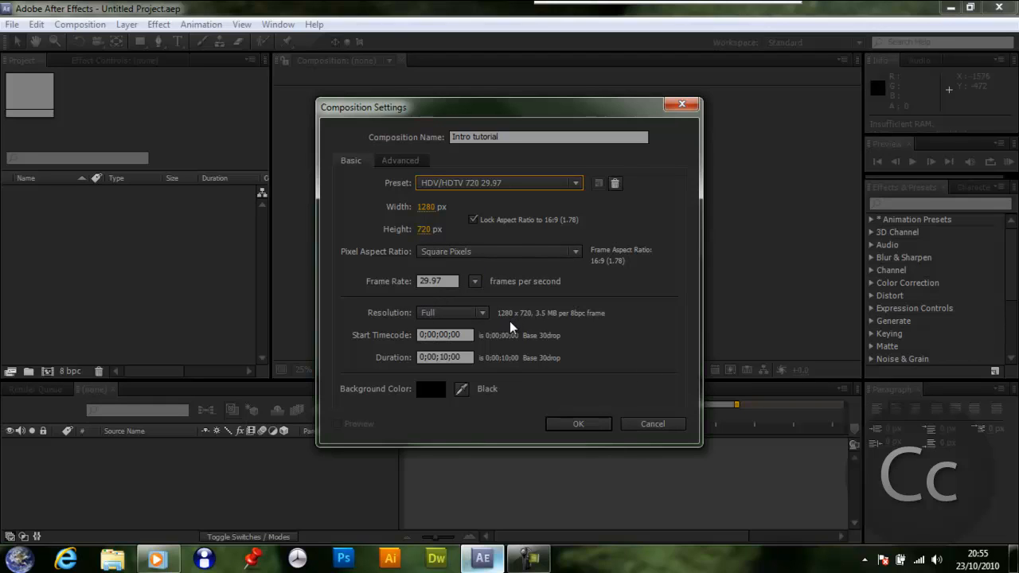
mouse_move(443, 329)
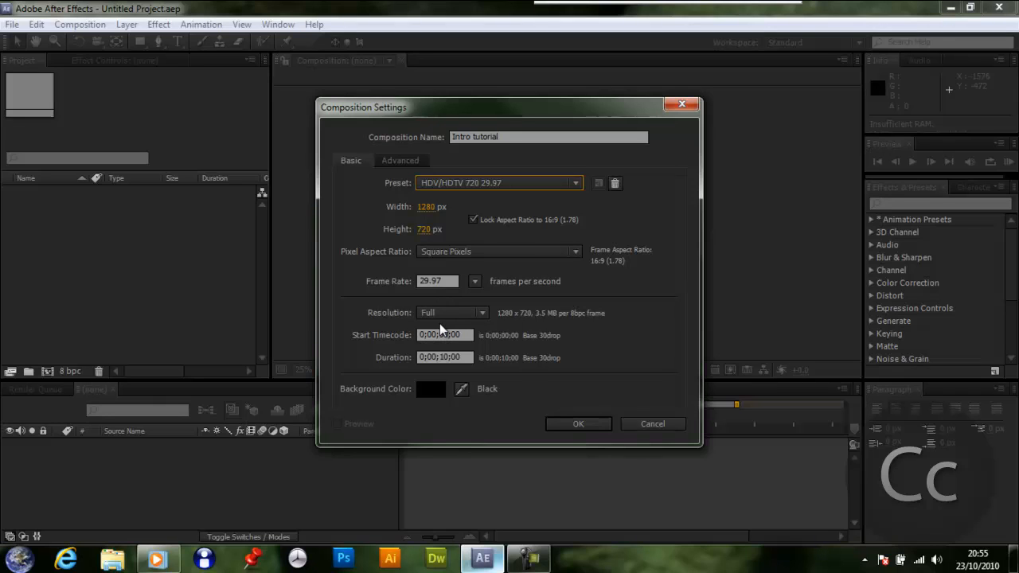
mouse_move(561, 418)
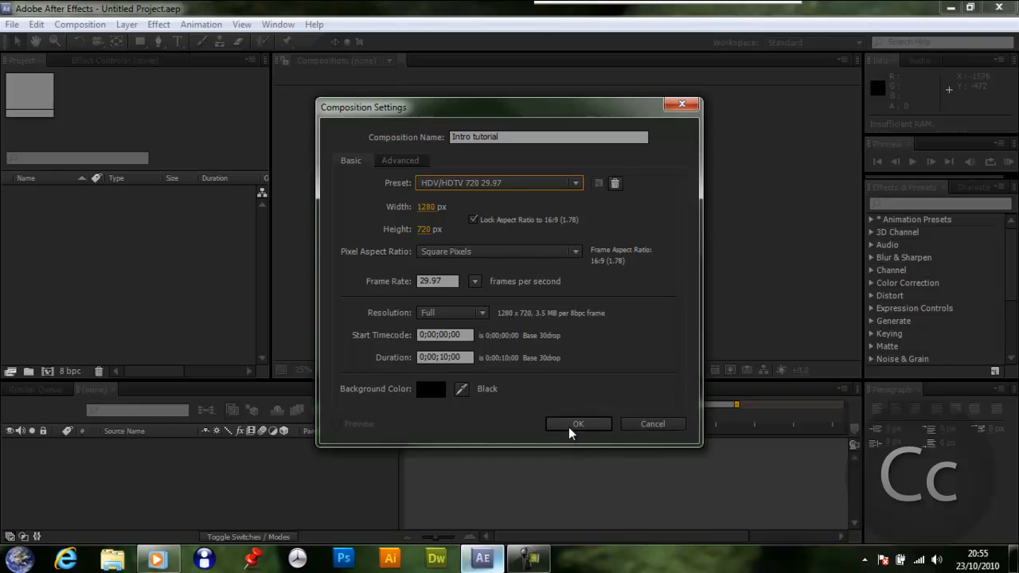
Create the Intro tutorial composition and add a full-frame black solid layer named BG.
click(578, 424)
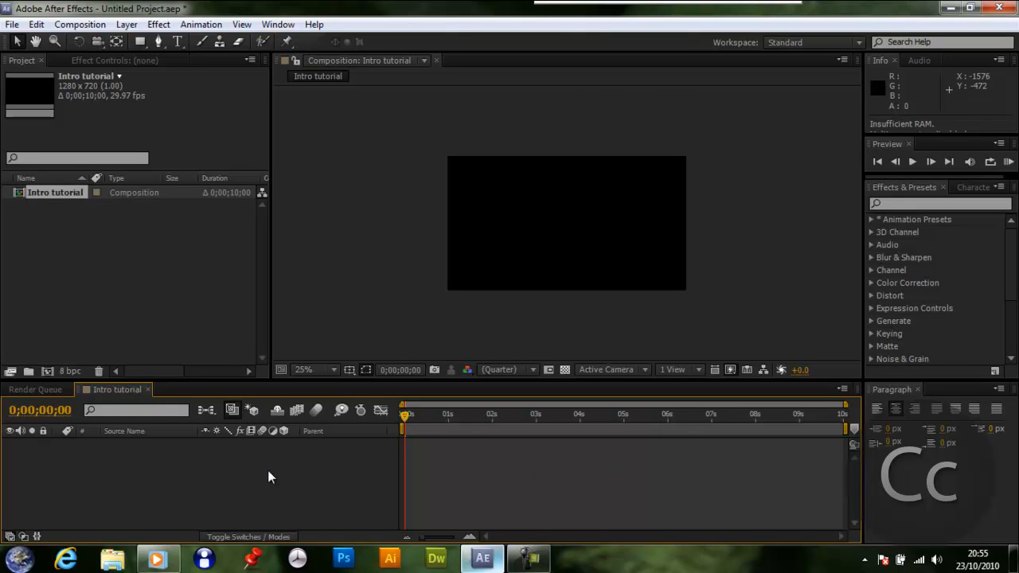
click(38, 410)
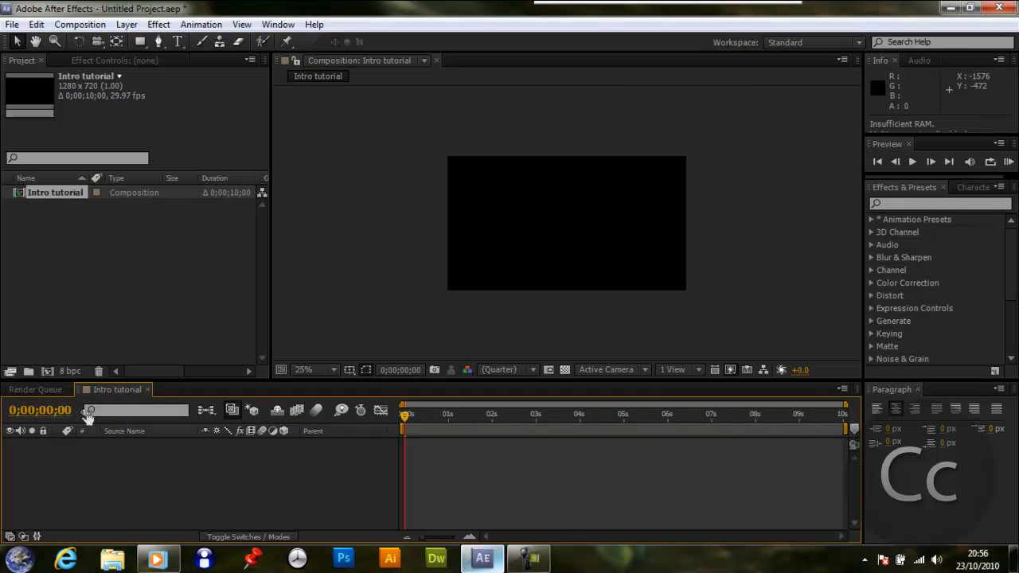
click(106, 25)
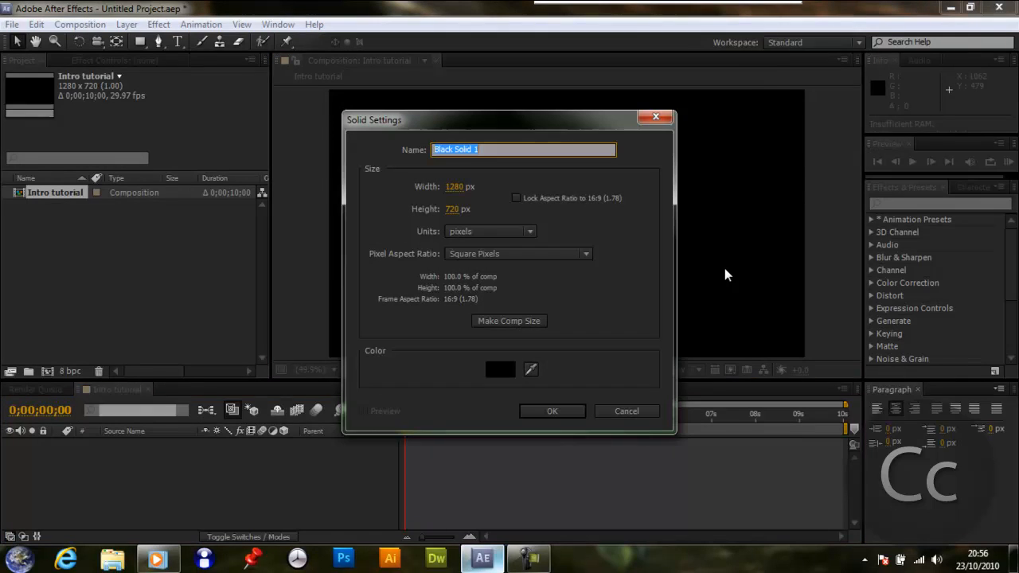
text(BG)
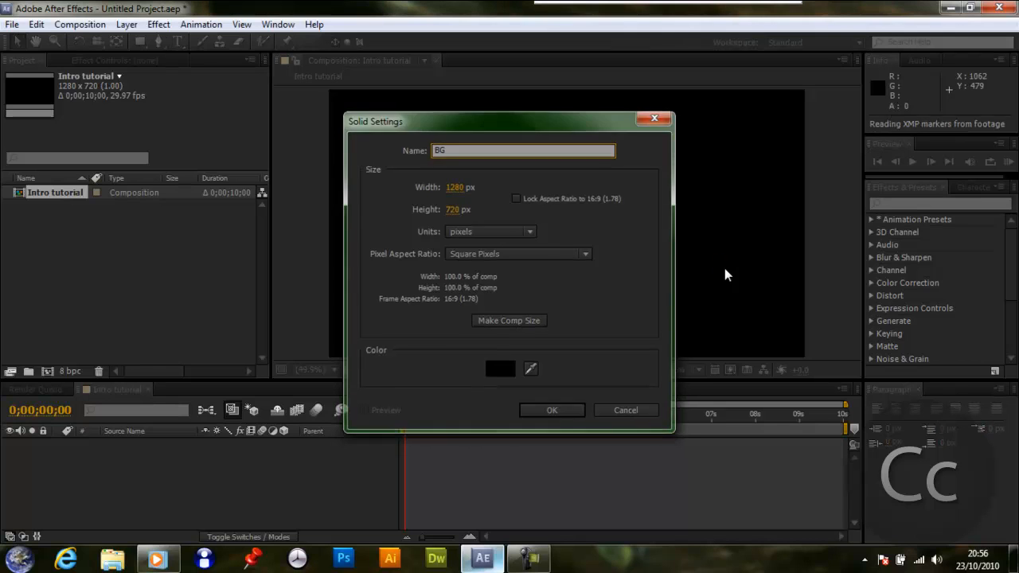
click(551, 411)
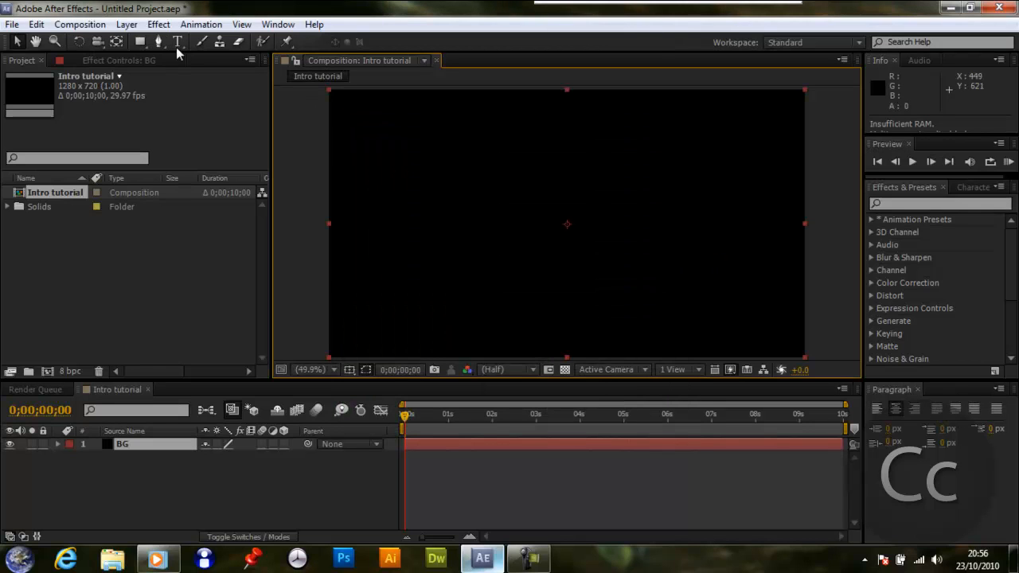
Choose the Horizontal Type tool and set Futura Md BT text scale to 100% with zero tracking.
click(181, 43)
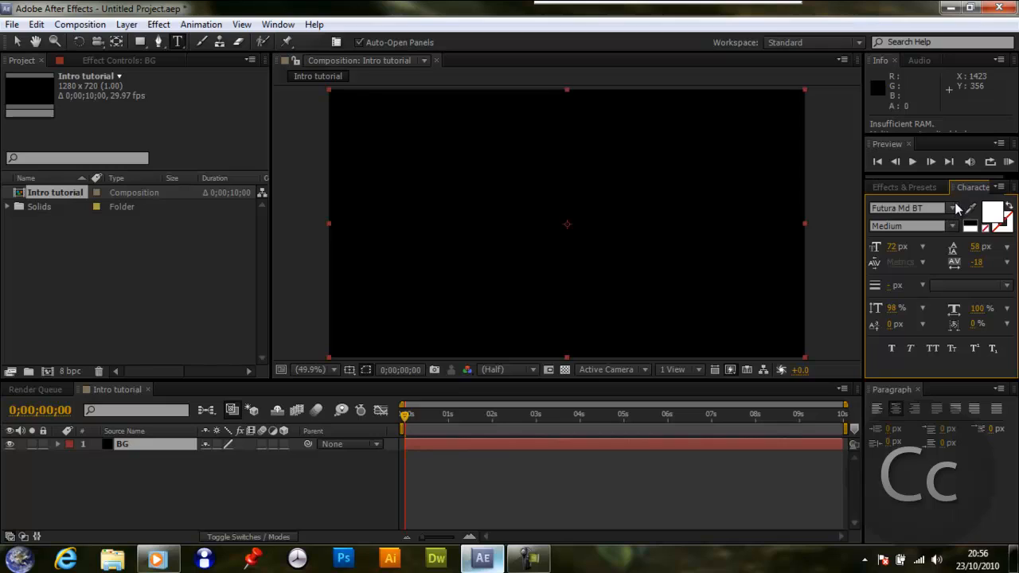
mouse_move(904, 207)
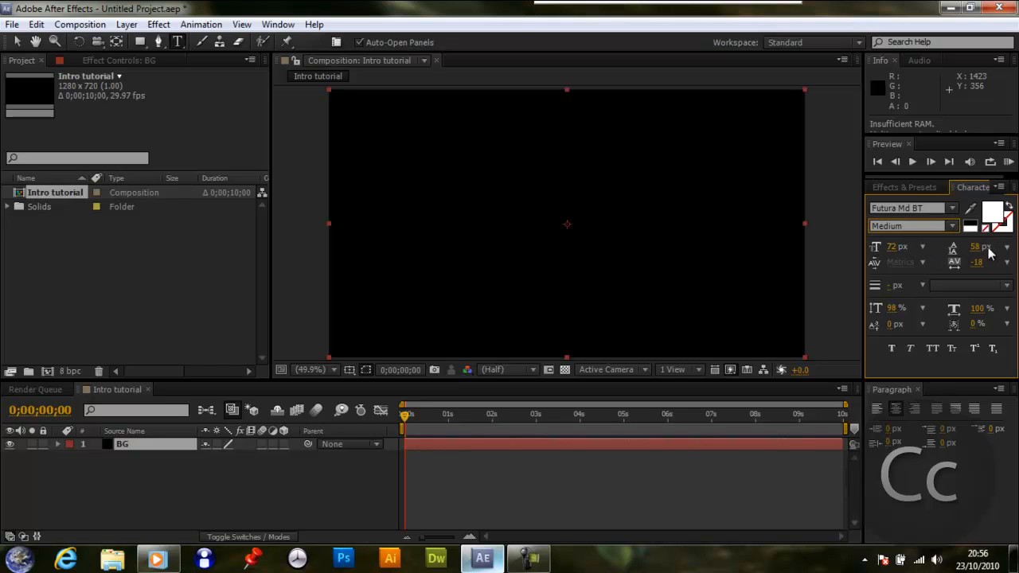
mouse_move(906, 250)
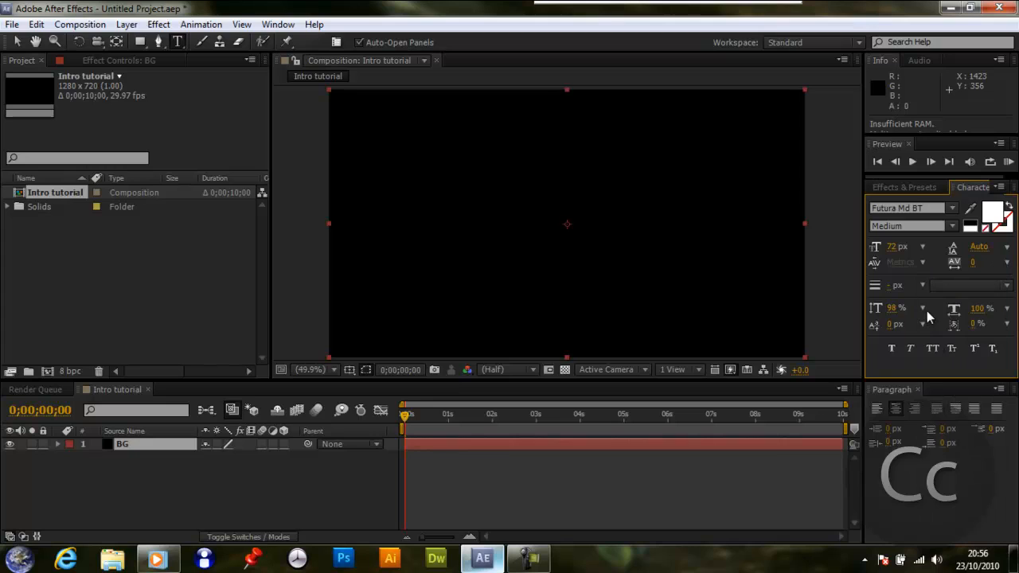
click(1011, 309)
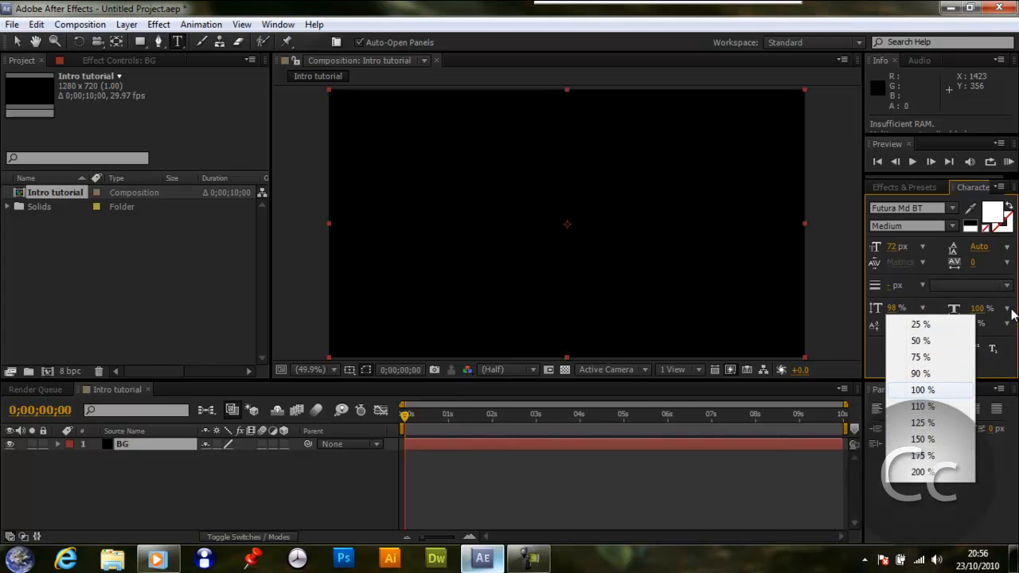
click(924, 390)
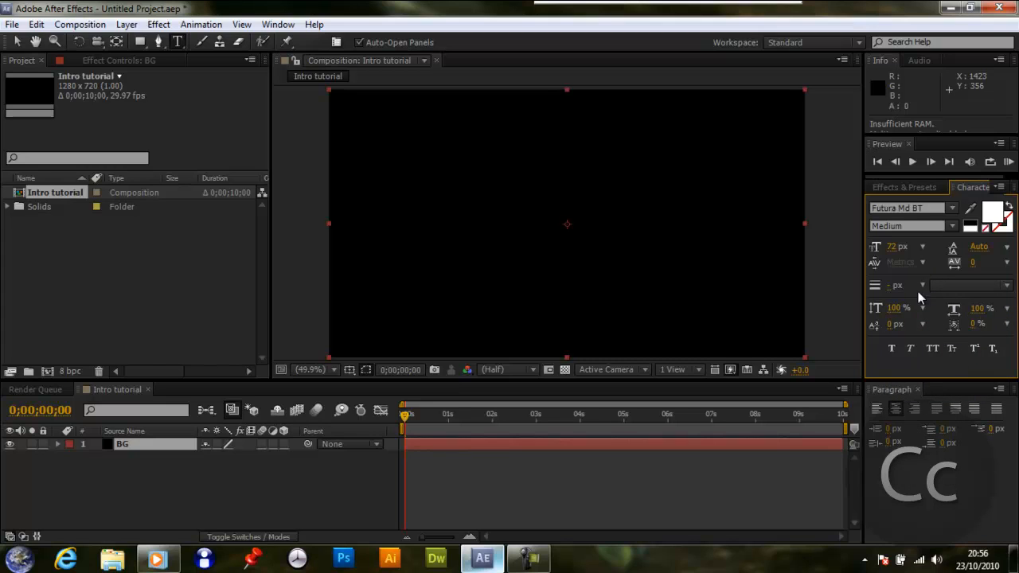
click(472, 252)
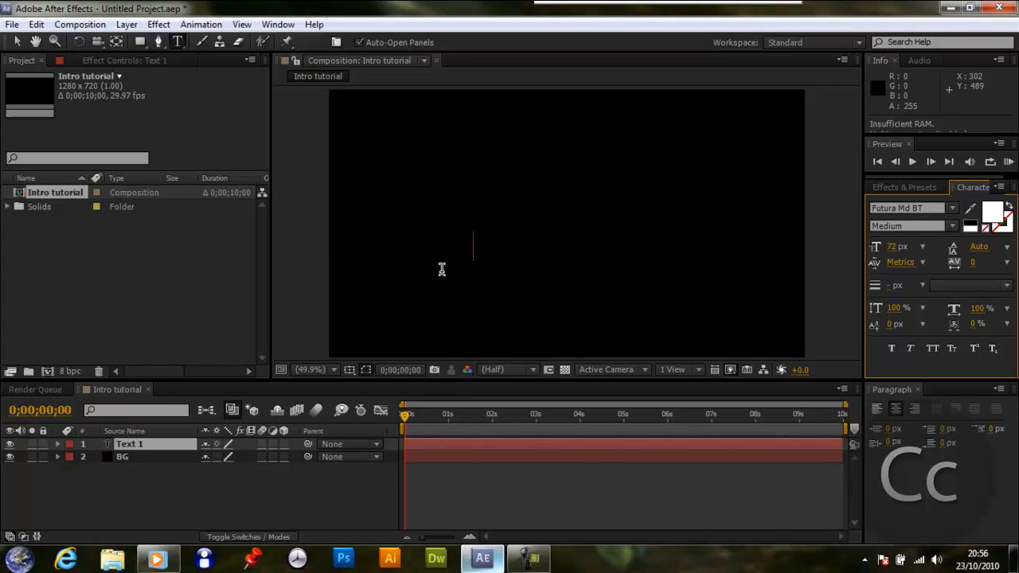
Enter the white title CRYPTIC CINEMATICS, removing the duplicated trailing S.
text(C)
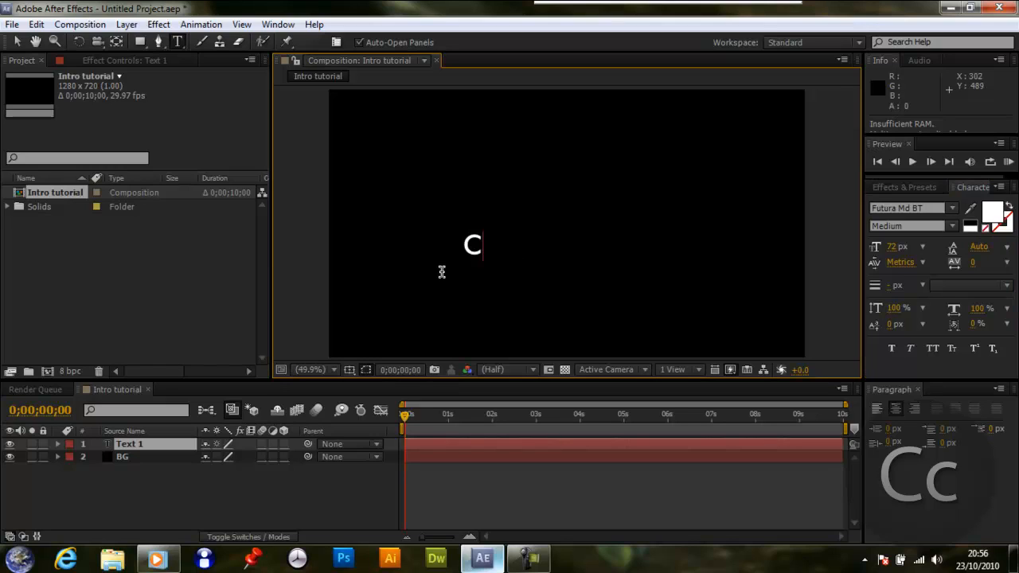
text(RYPT)
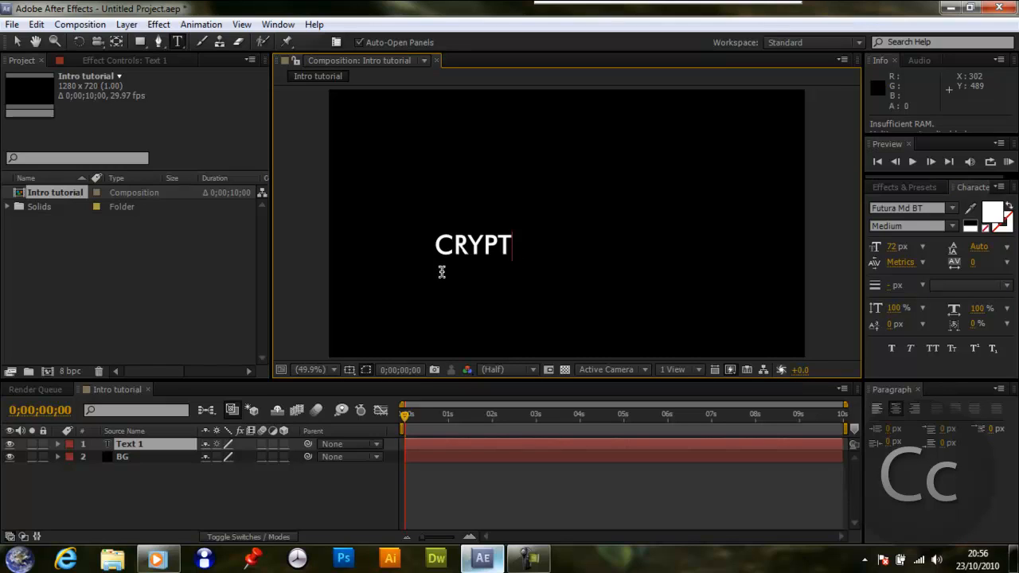
text(IC)
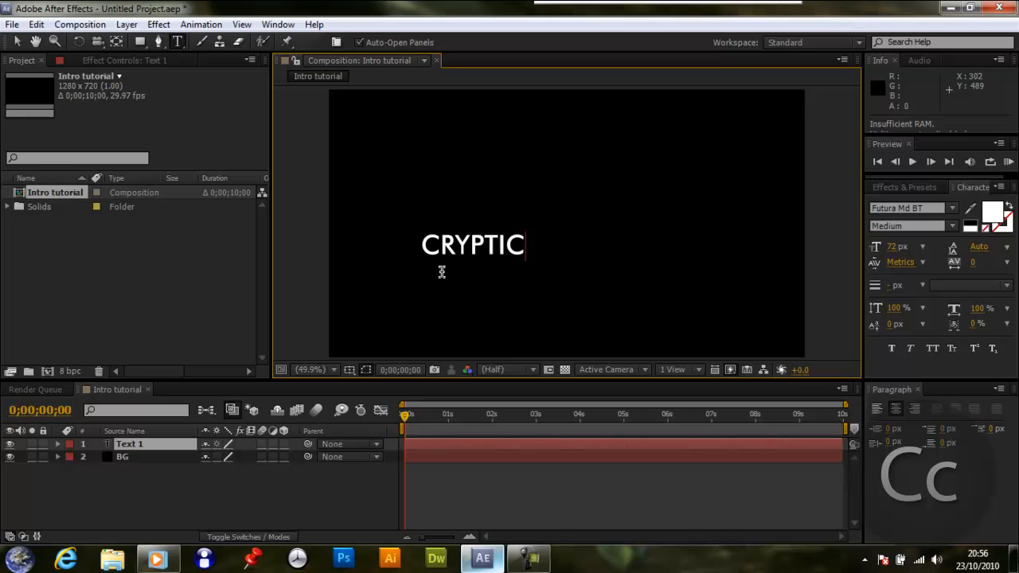
text(CI)
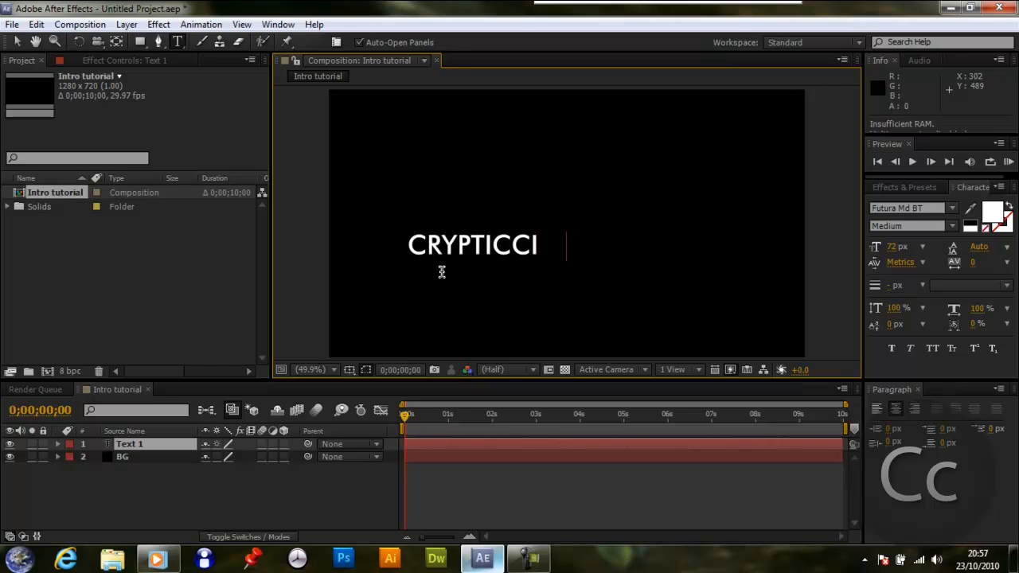
text(EMA)
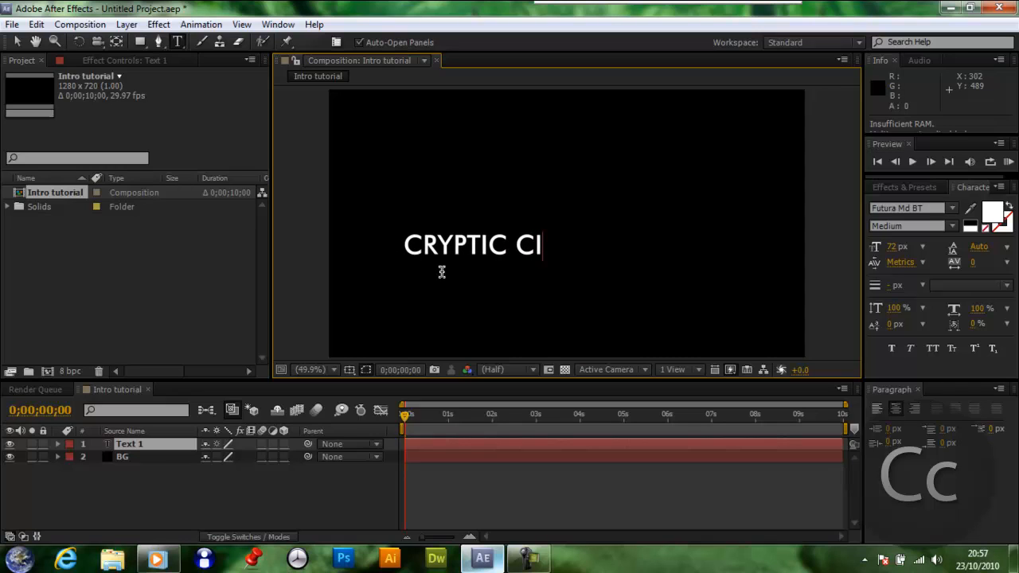
text(NEMATIC)
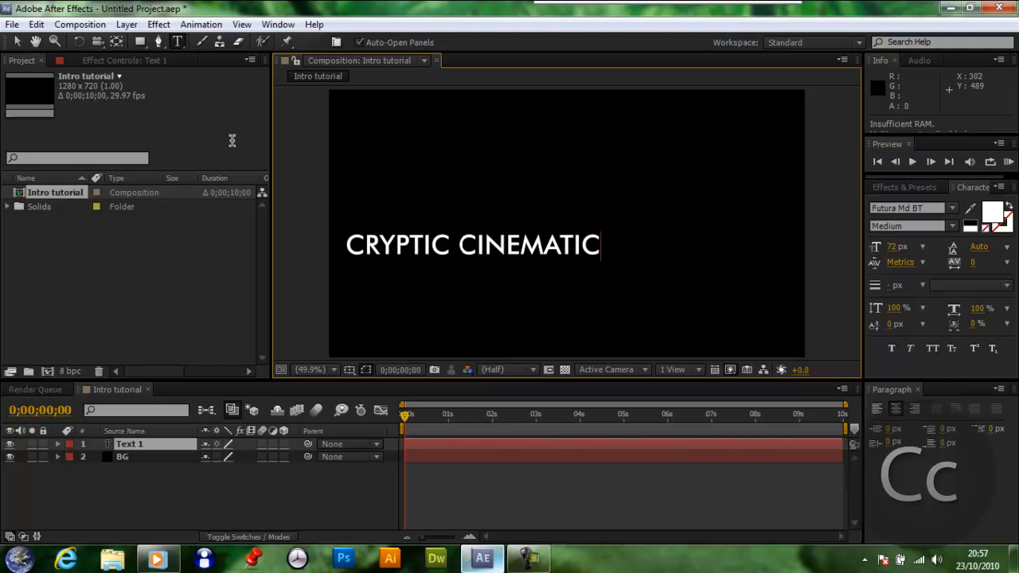
text(SS)
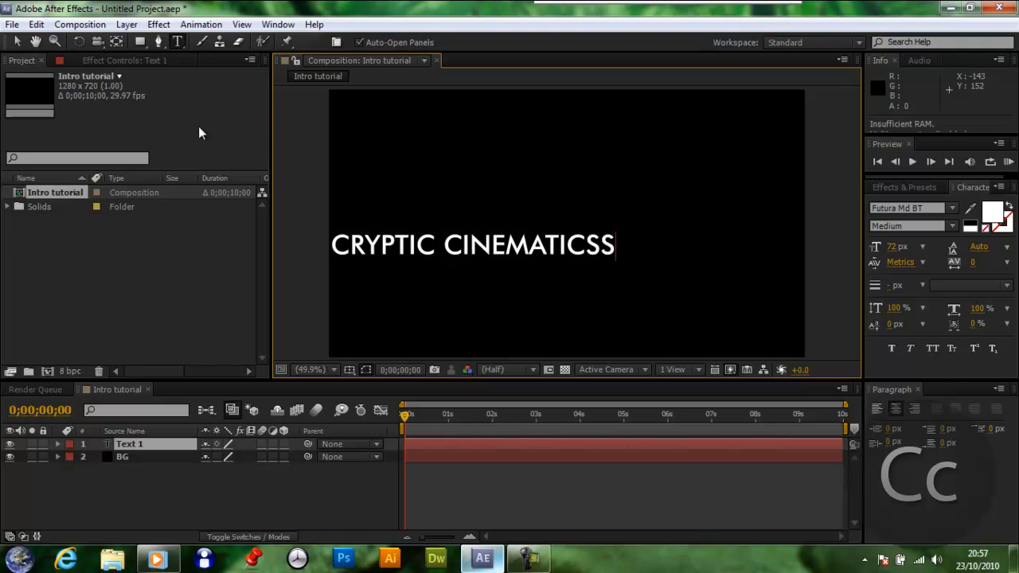
key(Backspace)
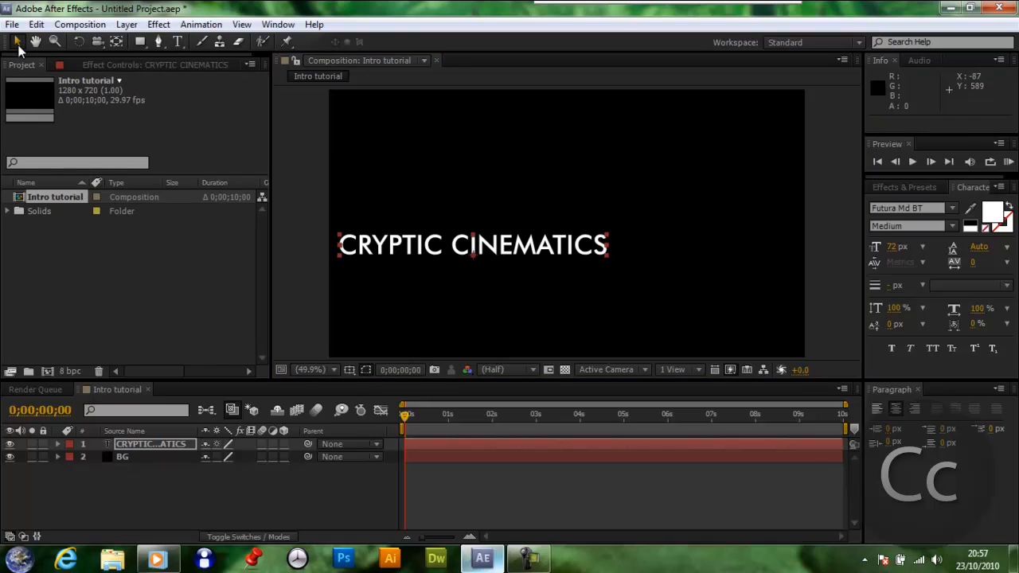
Show the title/action safe guides so the title sits centred inside them.
click(349, 370)
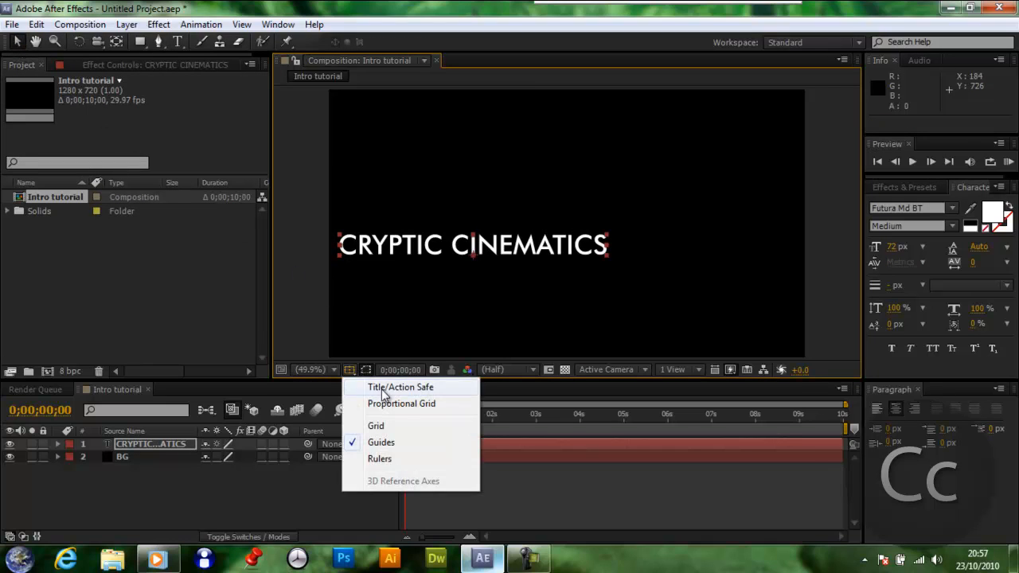
click(400, 387)
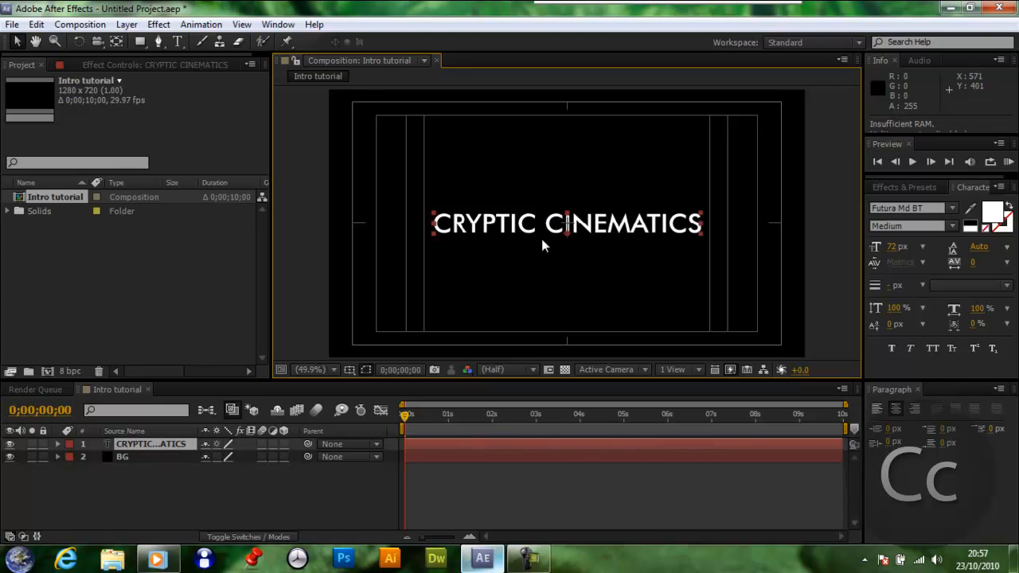
mouse_move(201, 443)
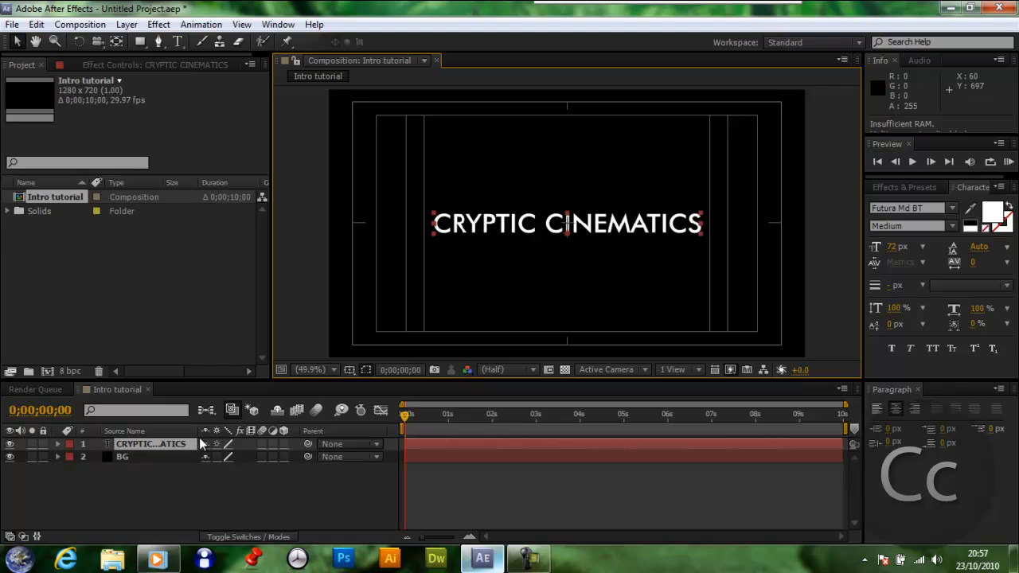
Keyframe the title's Scale at 1000% at the start and at its settled size at one second.
click(57, 445)
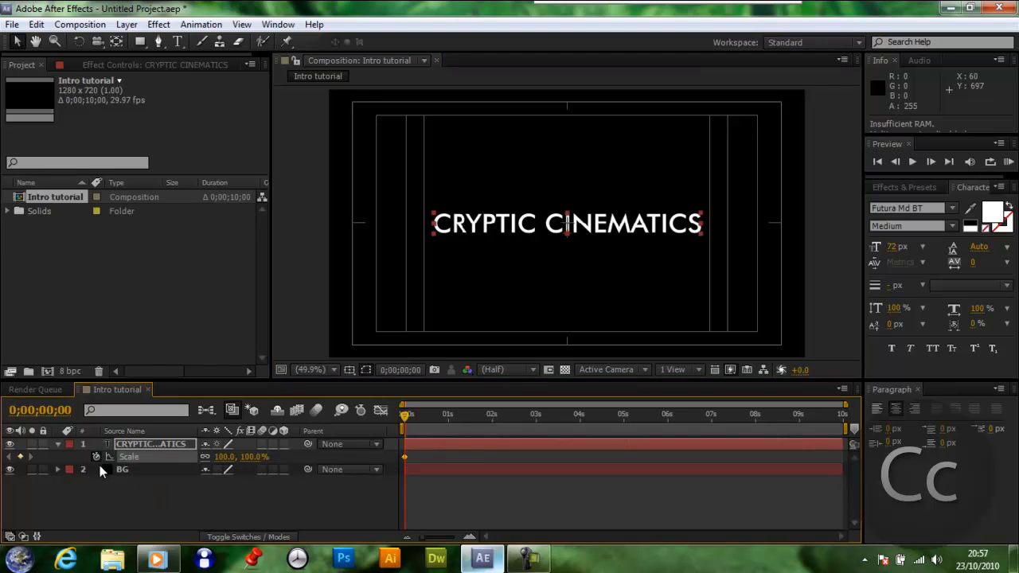
double_click(226, 455)
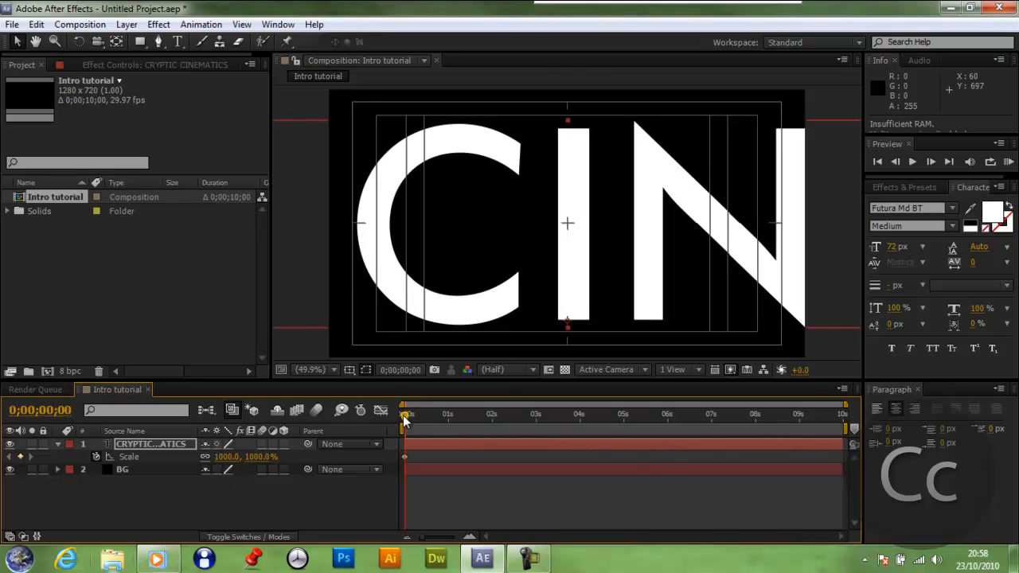
click(450, 414)
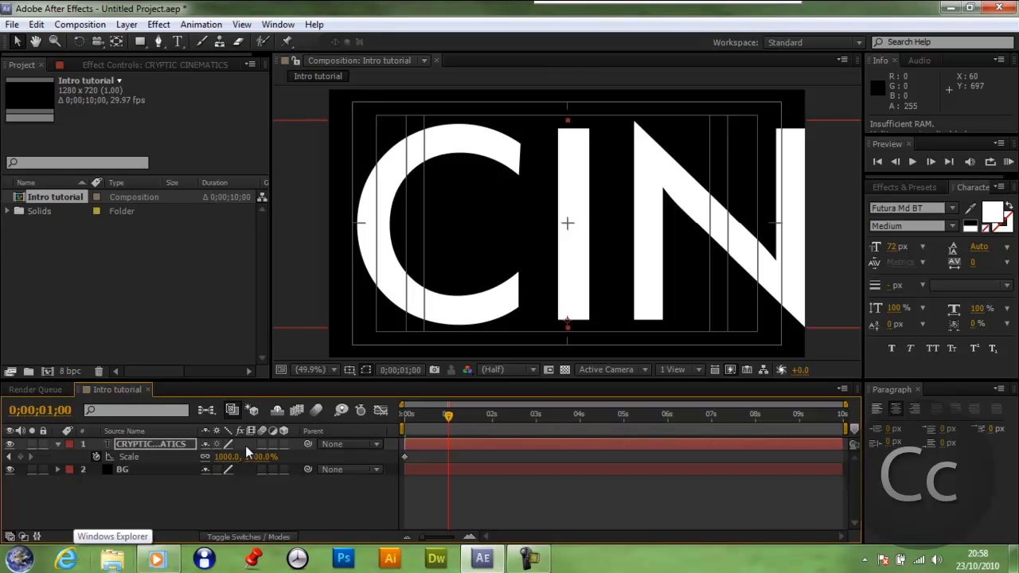
double_click(226, 457)
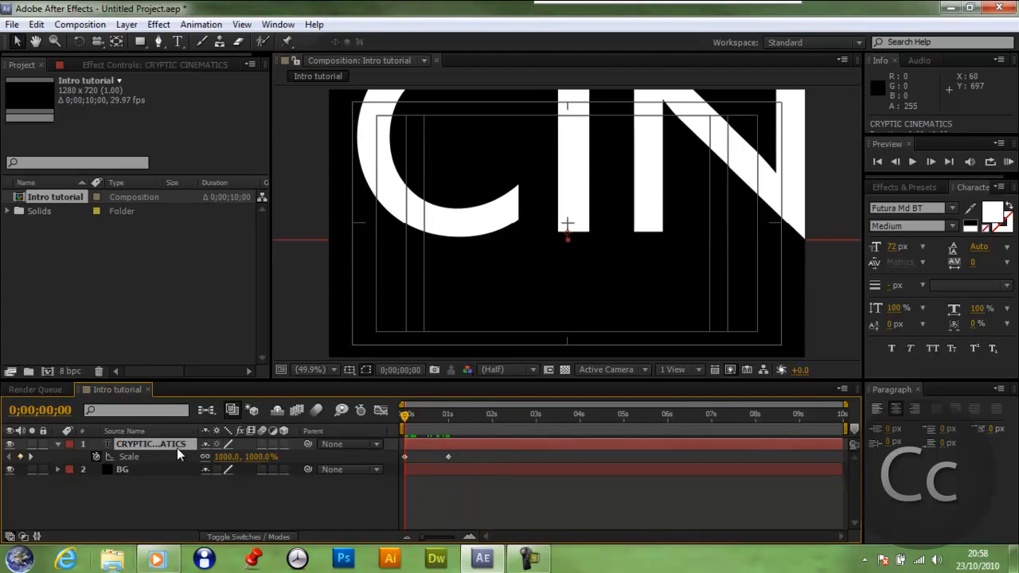
Select the title layer to keyframe its Position from lower to centred at one second.
click(134, 455)
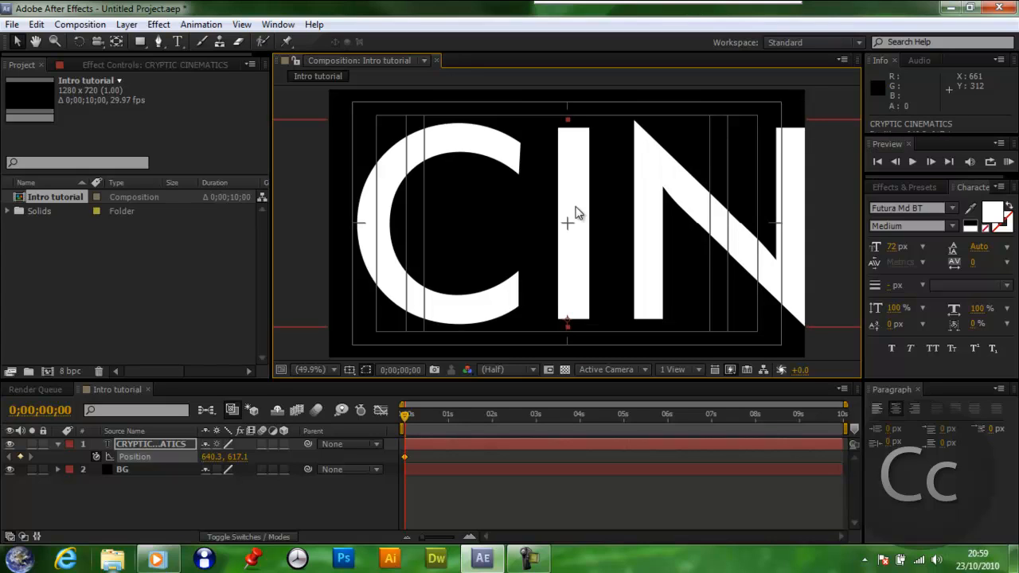
mouse_move(395, 472)
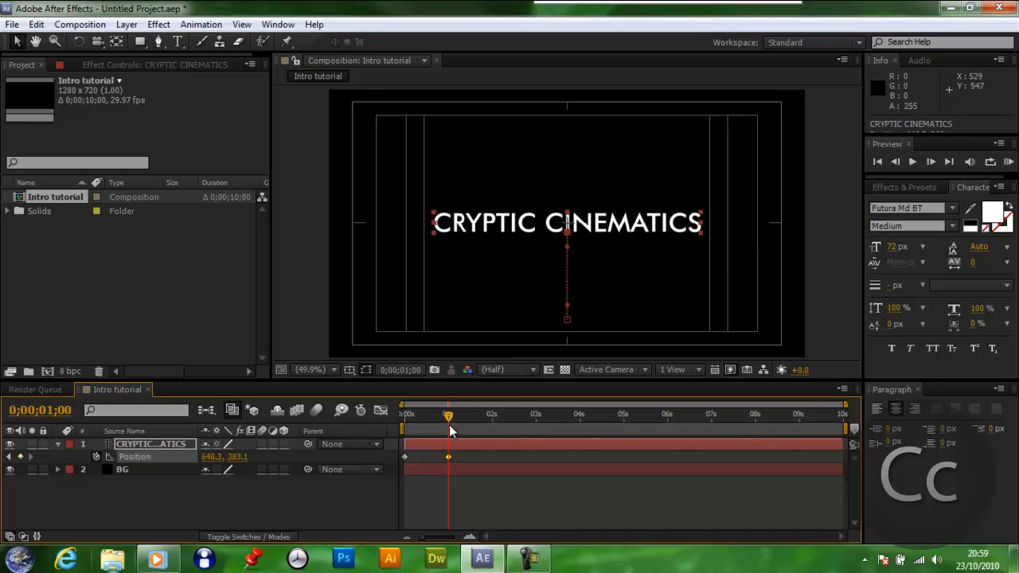
mouse_move(449, 417)
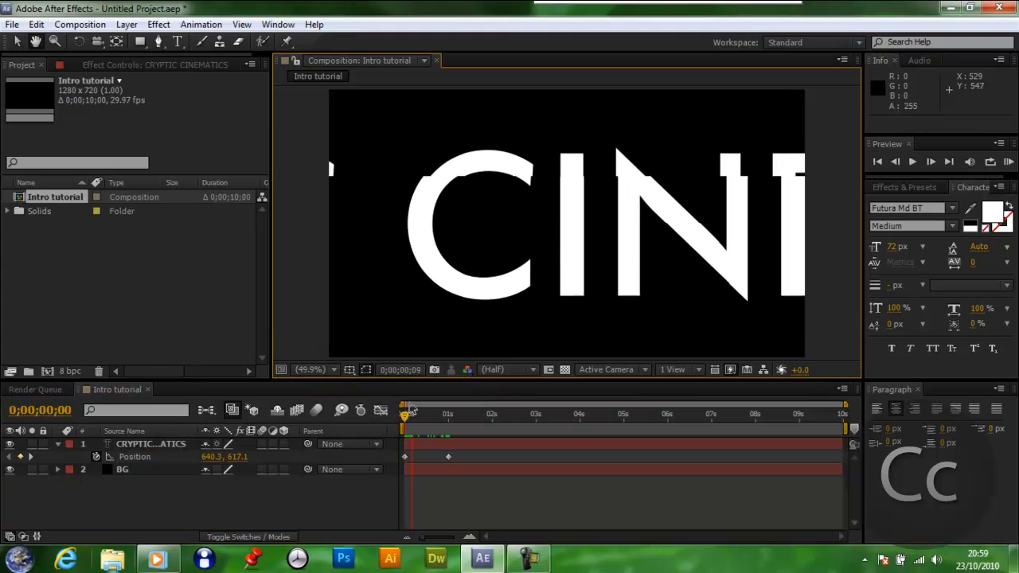
Enable motion blur for the title layer and for the composition.
click(914, 163)
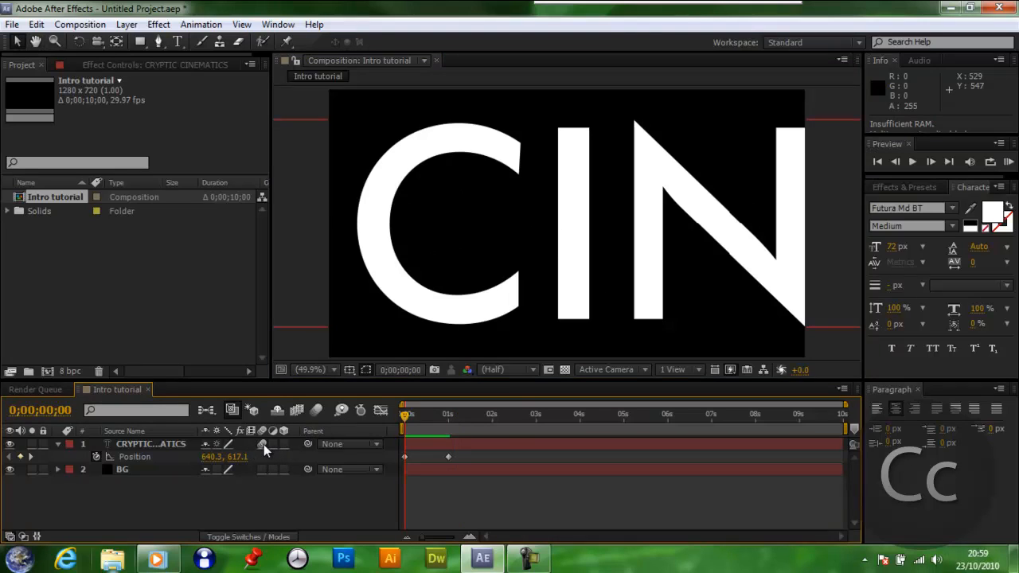
click(151, 443)
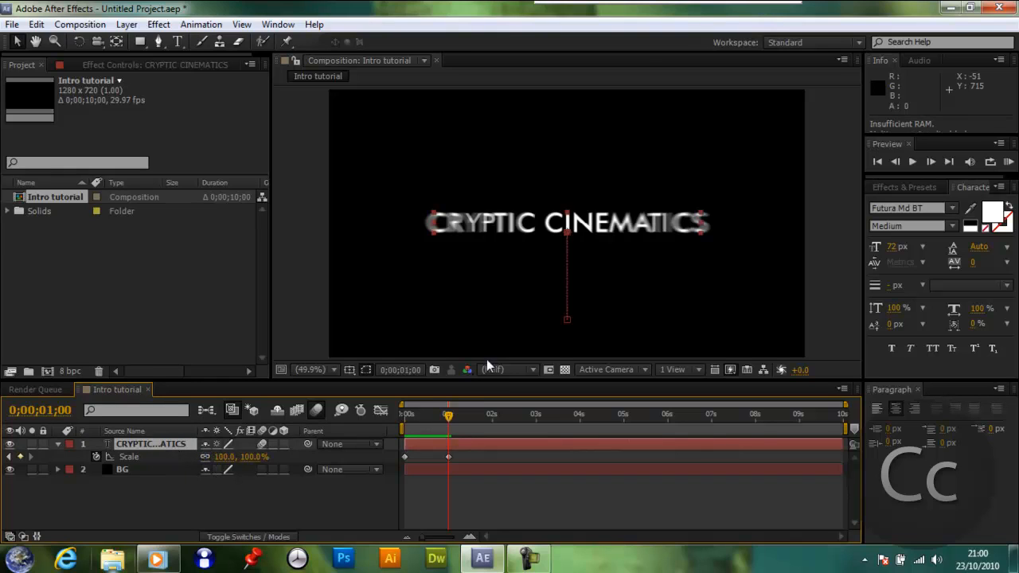
mouse_move(490, 233)
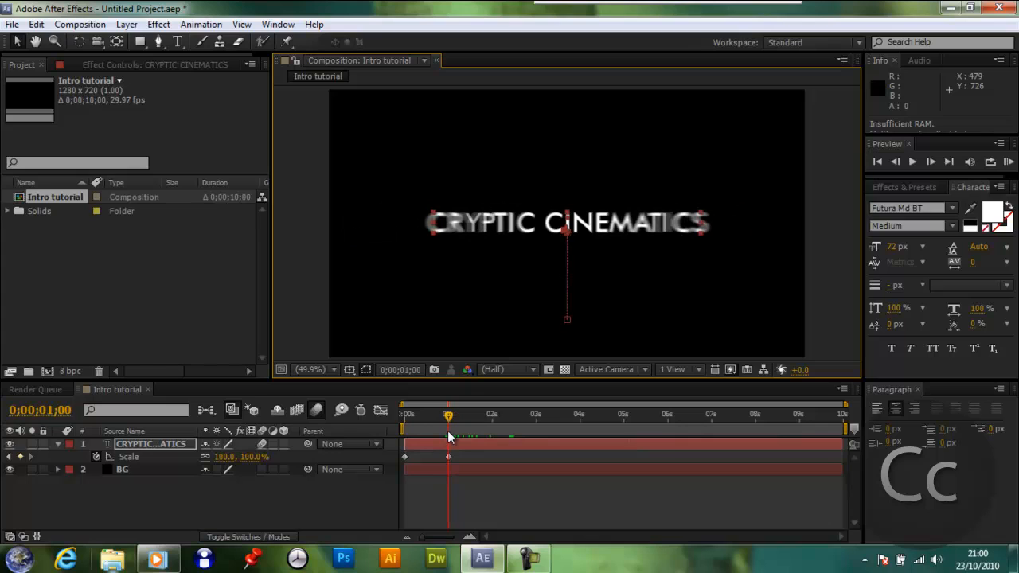
drag(449, 414, 486, 414)
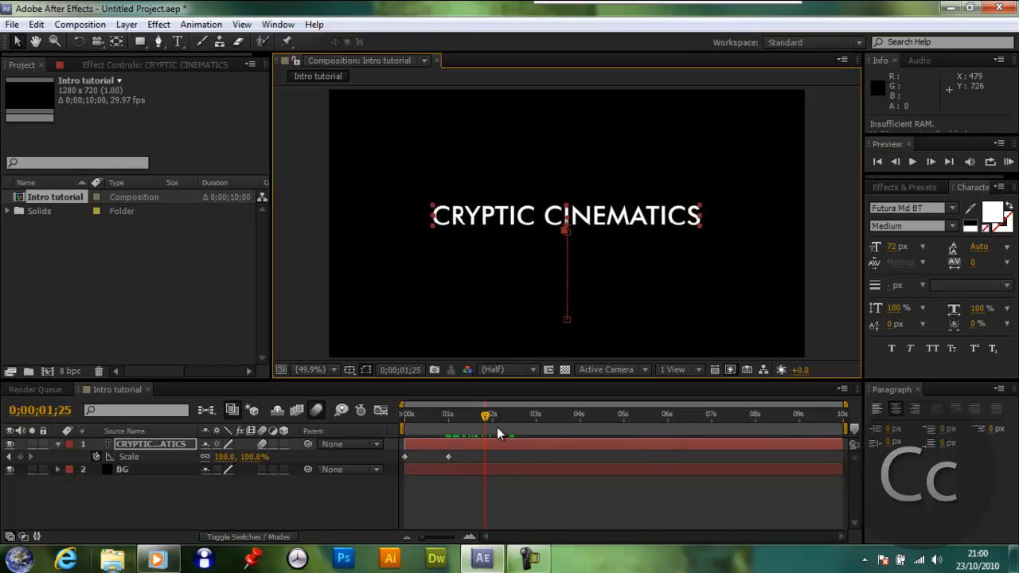
drag(486, 414, 449, 414)
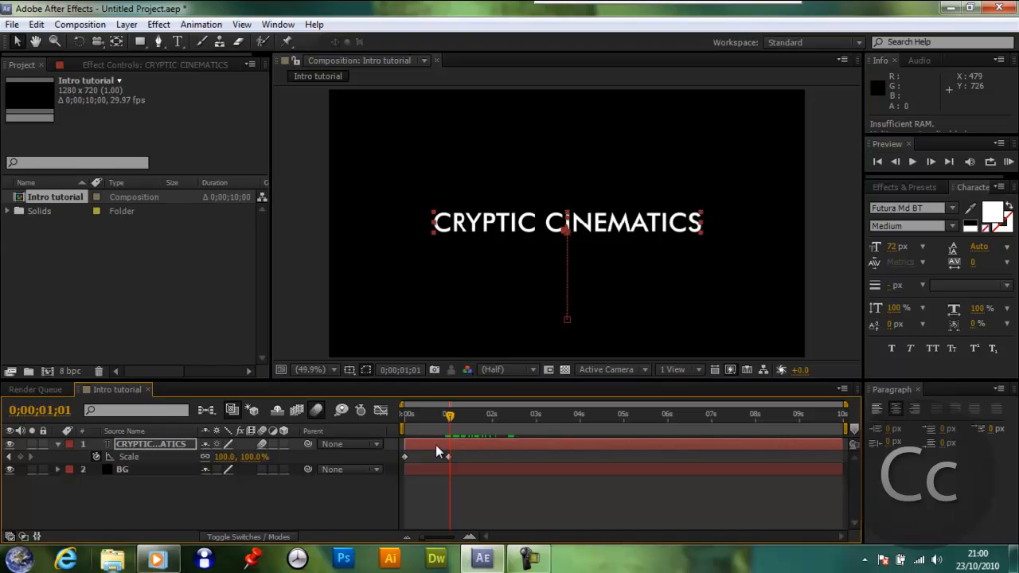
click(509, 414)
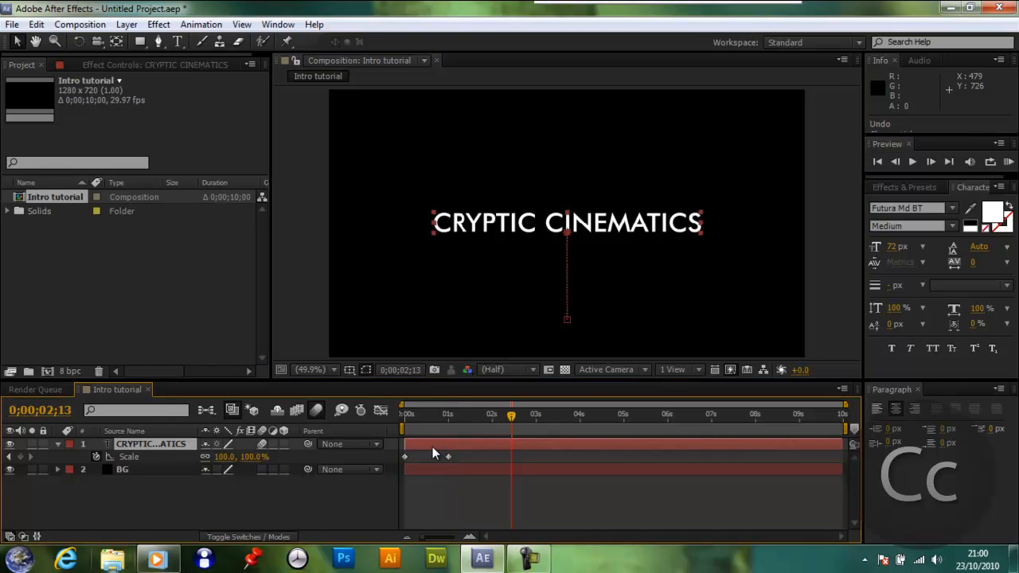
drag(510, 406, 404, 406)
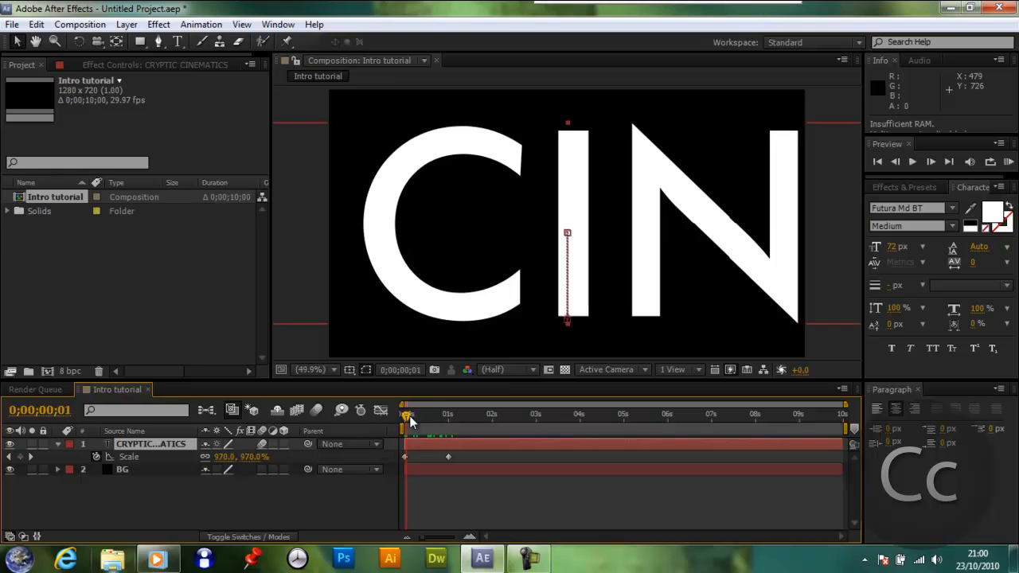
drag(407, 414, 448, 414)
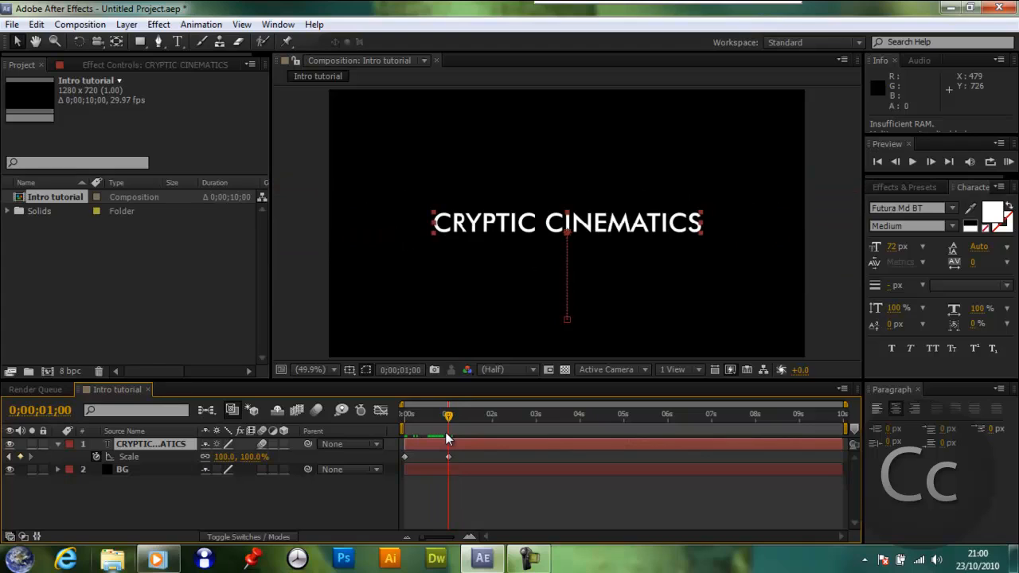
mouse_move(440, 423)
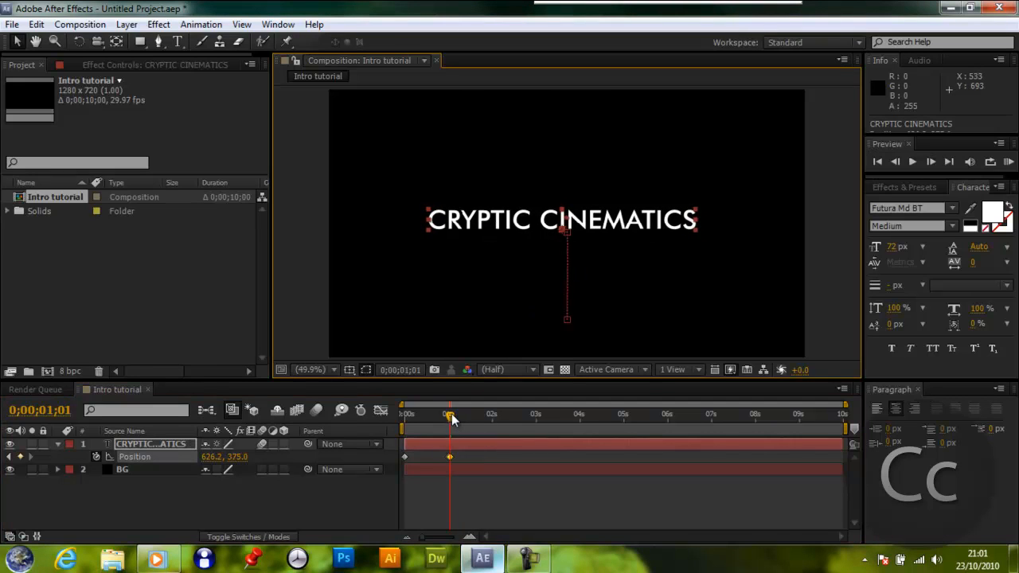
Add Position keyframes just past one second so the title jolts down off frame and back.
drag(449, 414, 440, 414)
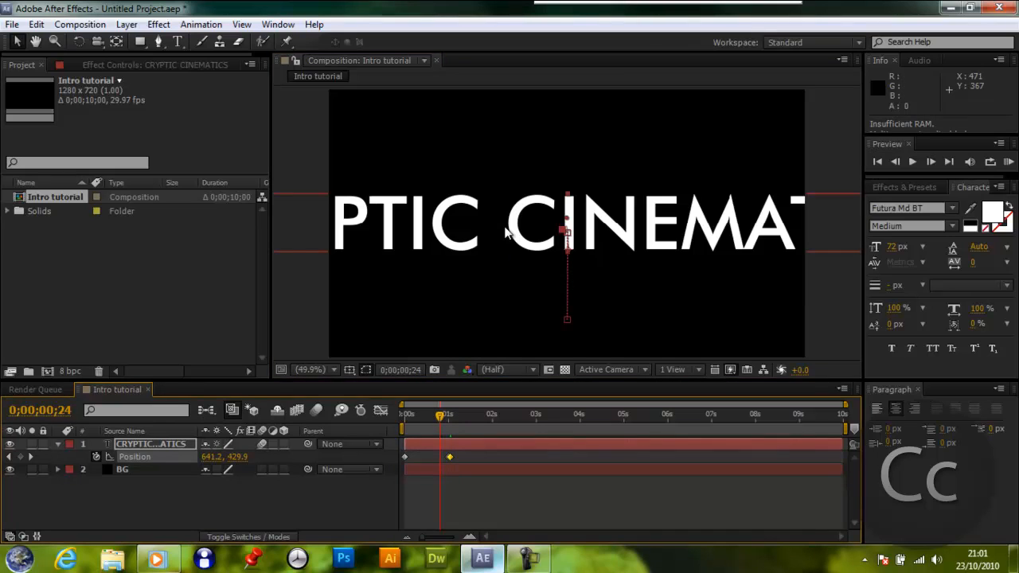
mouse_move(440, 417)
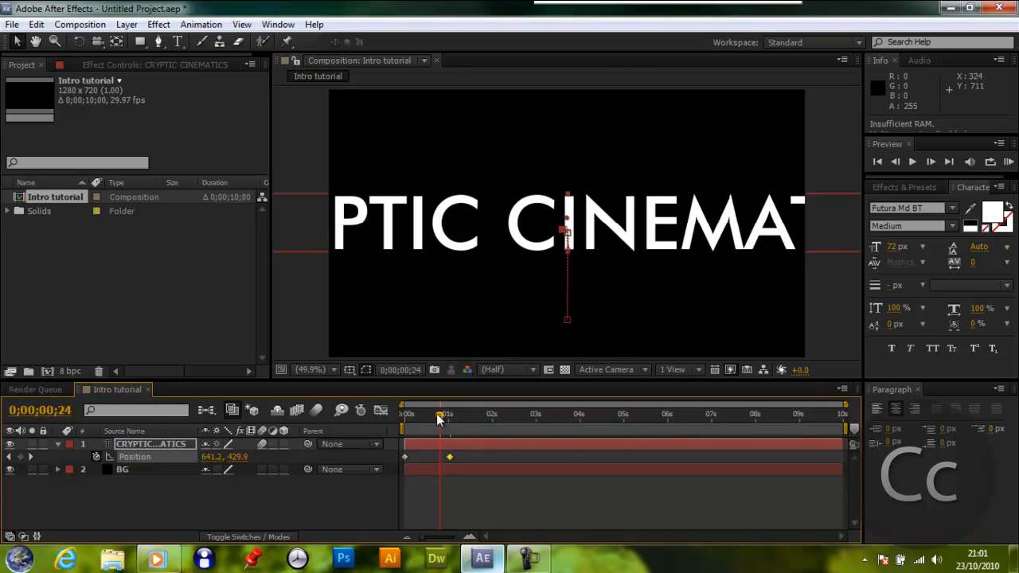
drag(438, 414, 453, 414)
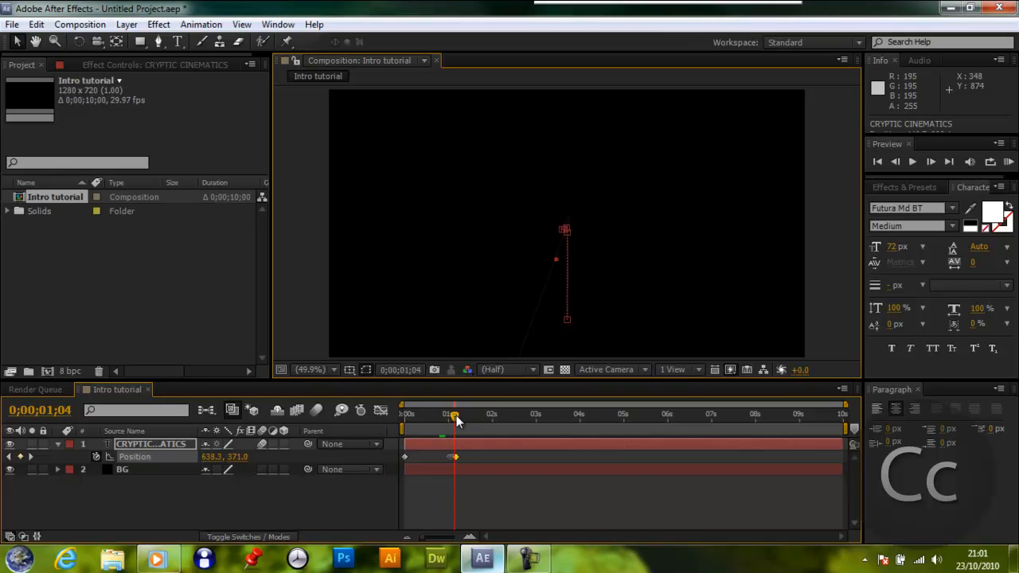
drag(455, 406, 452, 406)
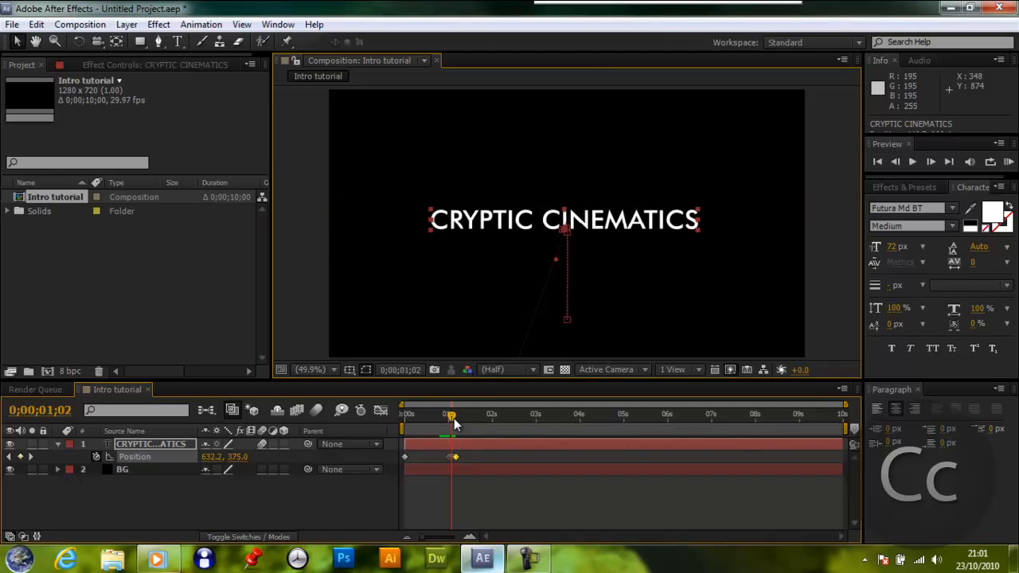
drag(453, 414, 459, 414)
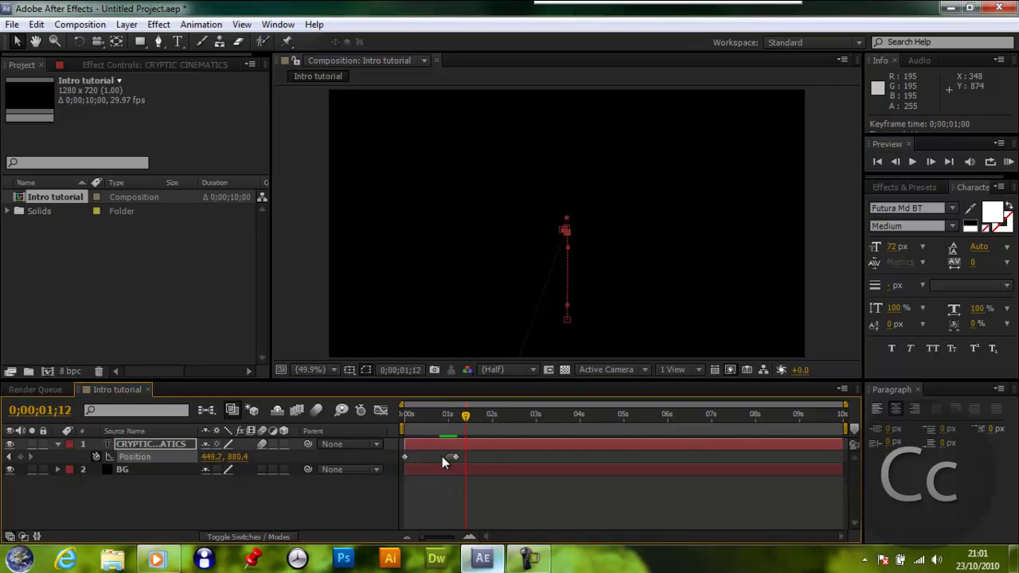
drag(465, 414, 459, 414)
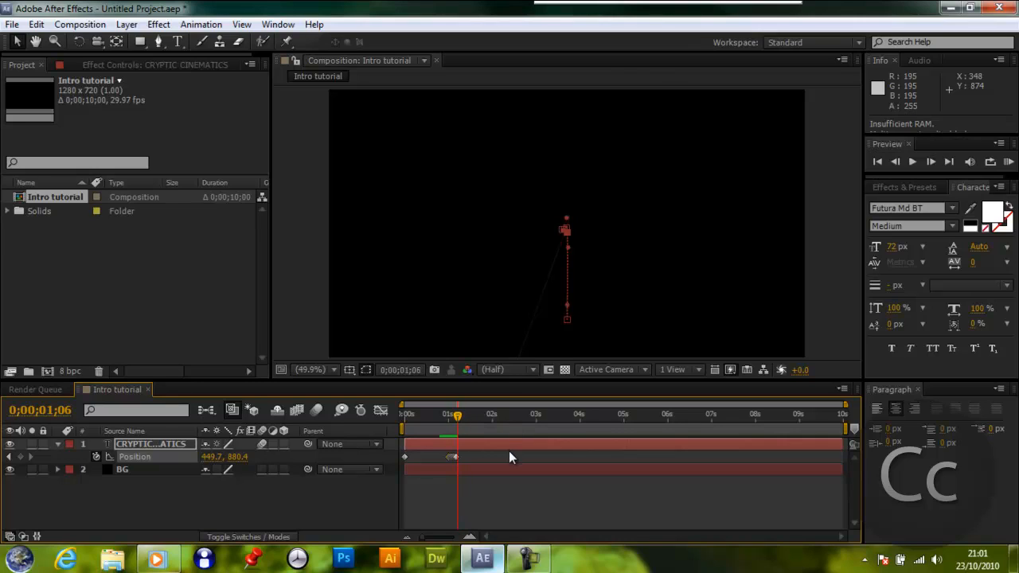
mouse_move(500, 466)
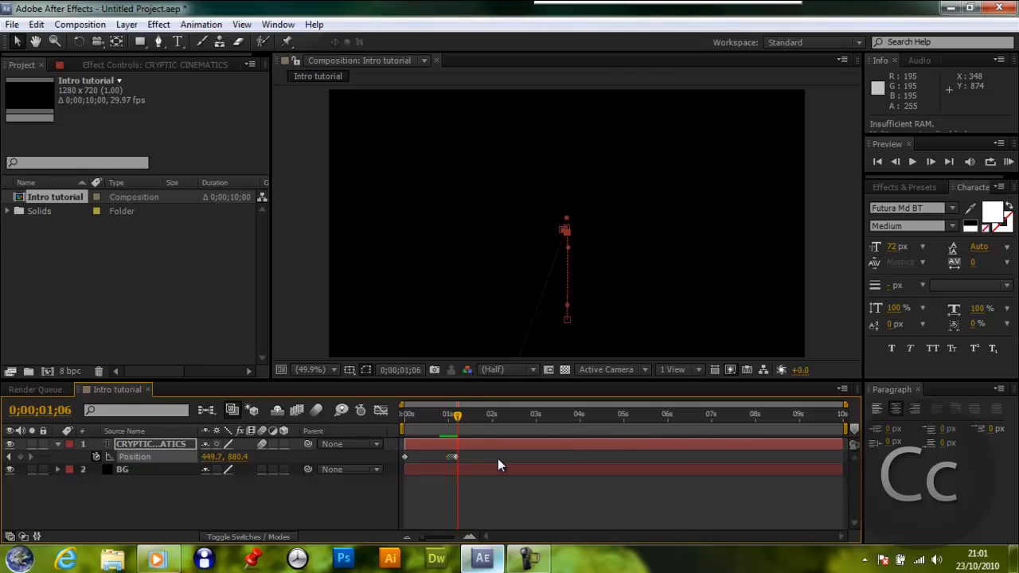
mouse_move(478, 446)
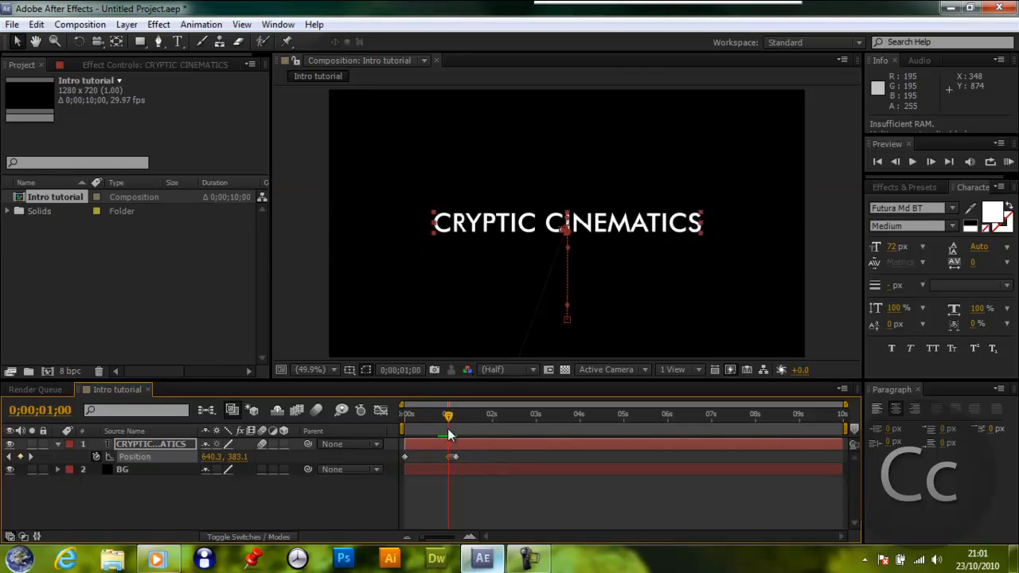
drag(449, 414, 458, 414)
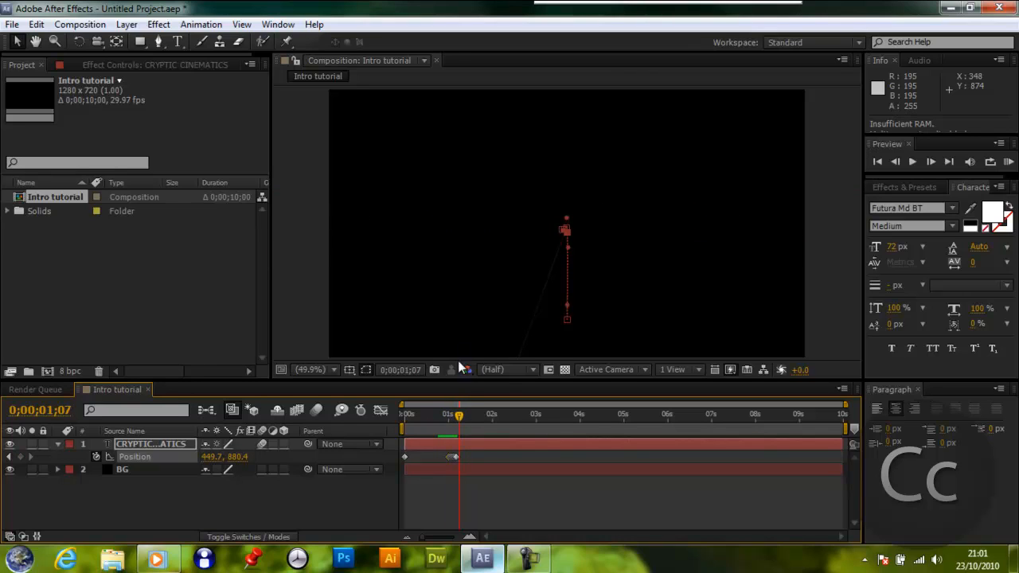
click(312, 369)
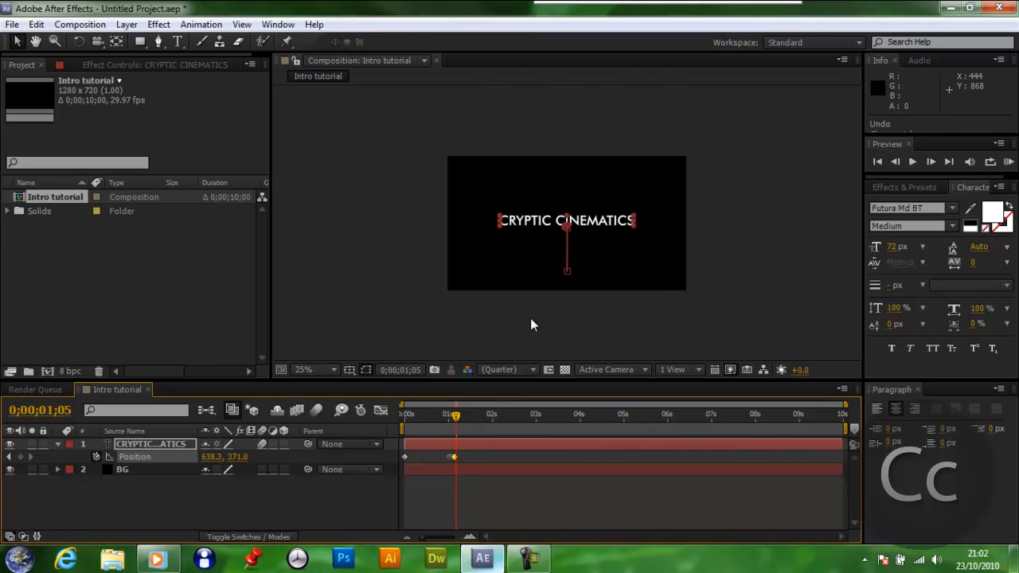
mouse_move(444, 465)
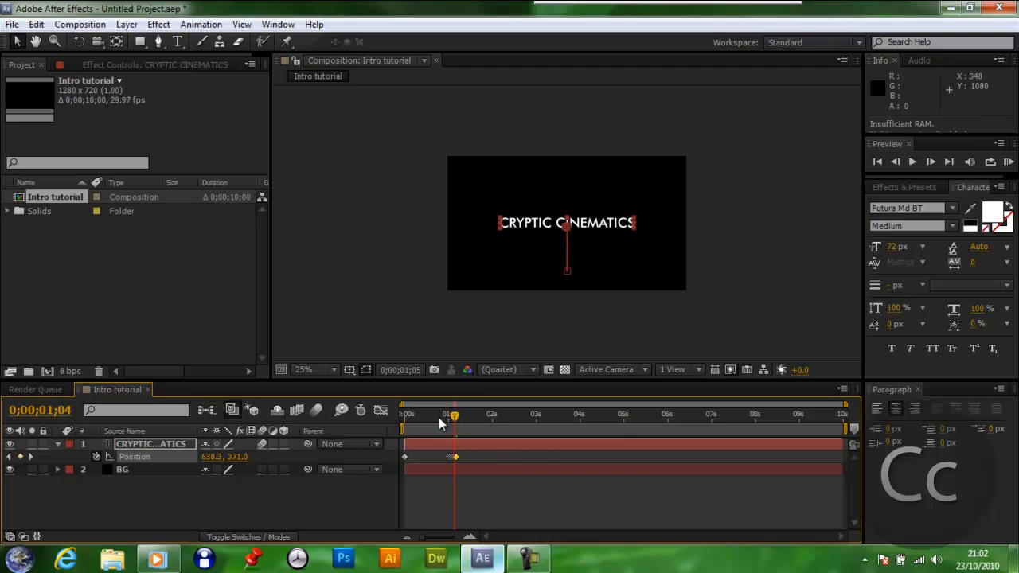
drag(454, 414, 453, 414)
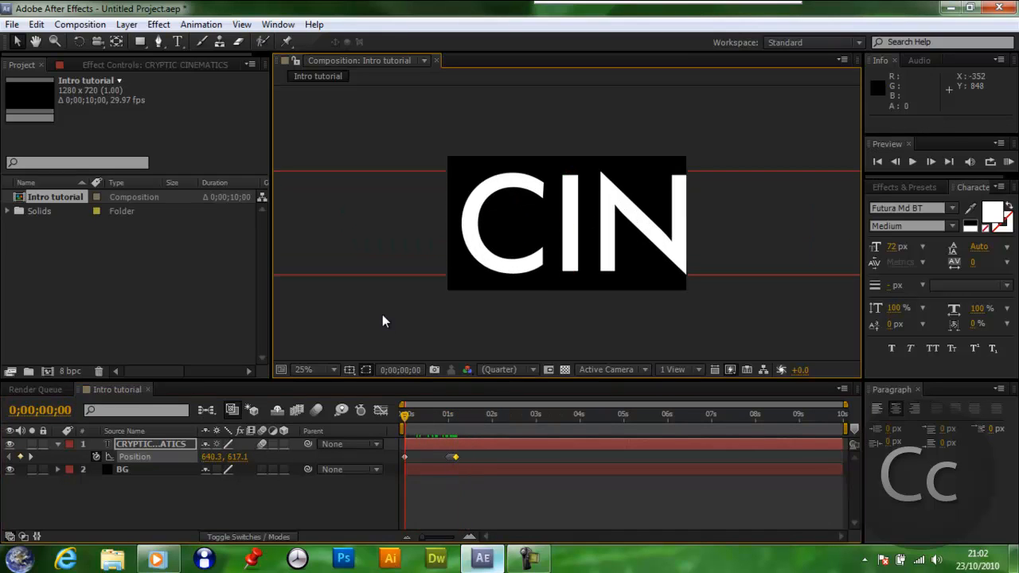
click(315, 370)
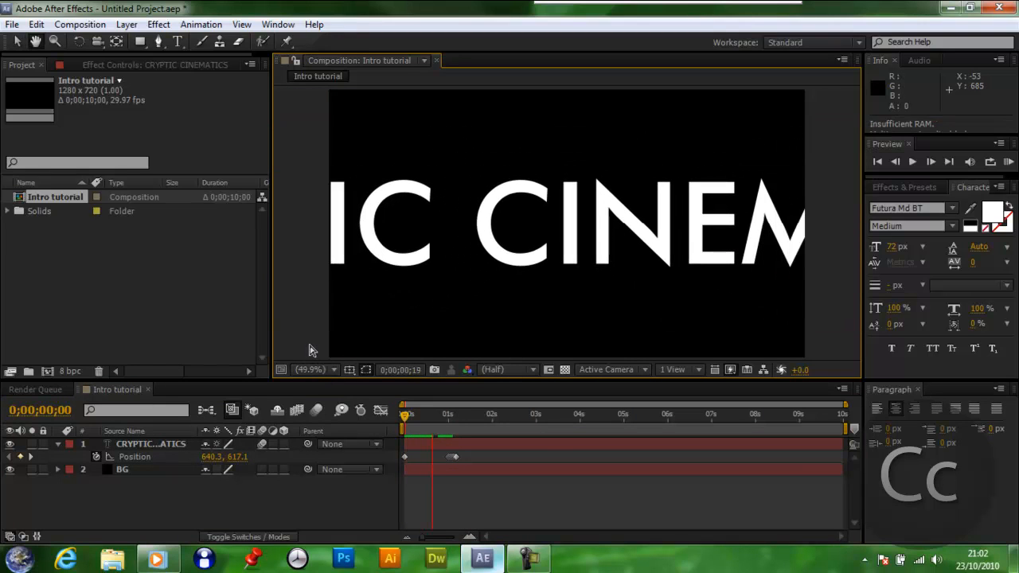
click(915, 161)
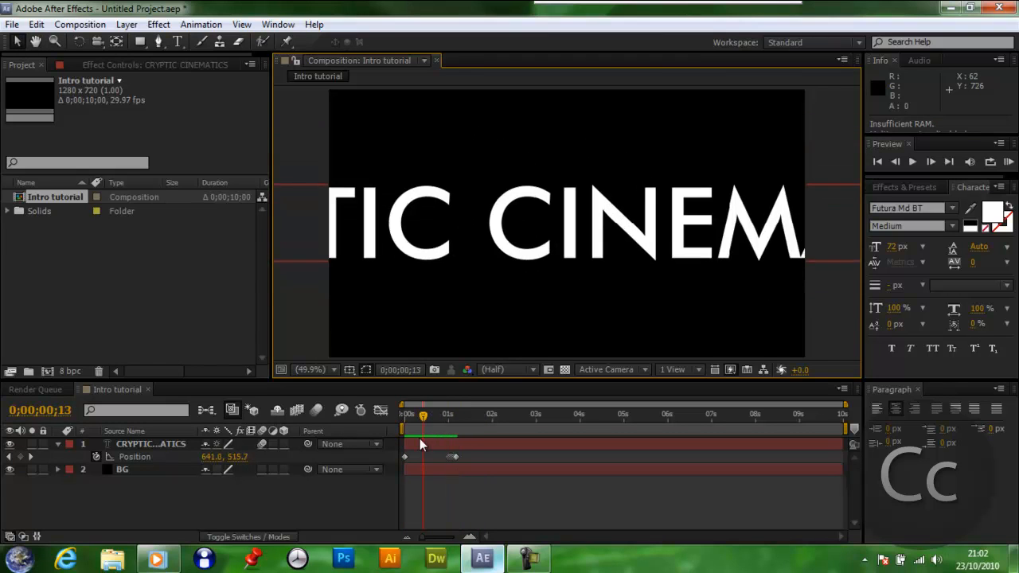
click(404, 414)
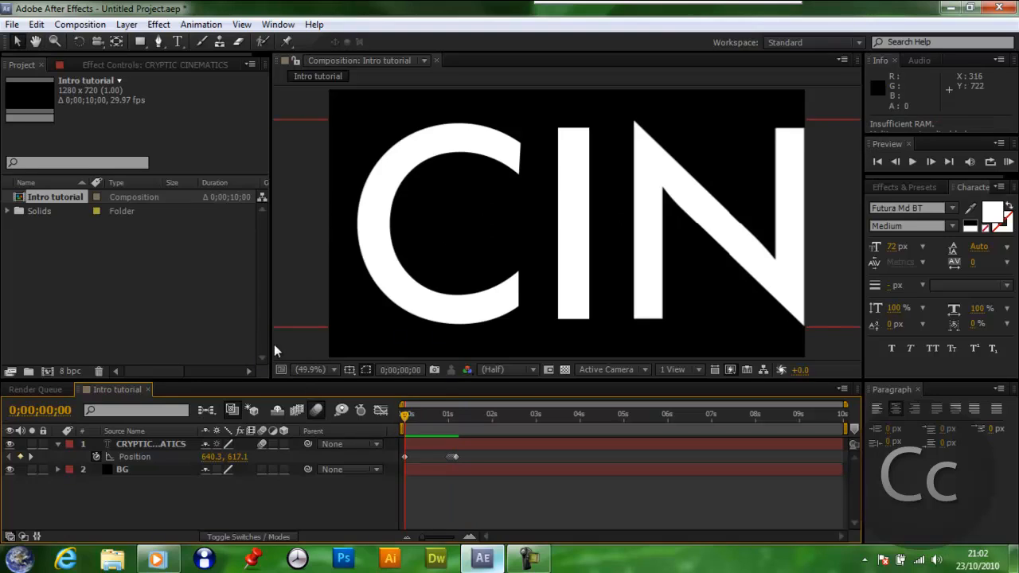
Keyframe the title's Opacity at 0% on the first frame and 100% at one second.
click(150, 445)
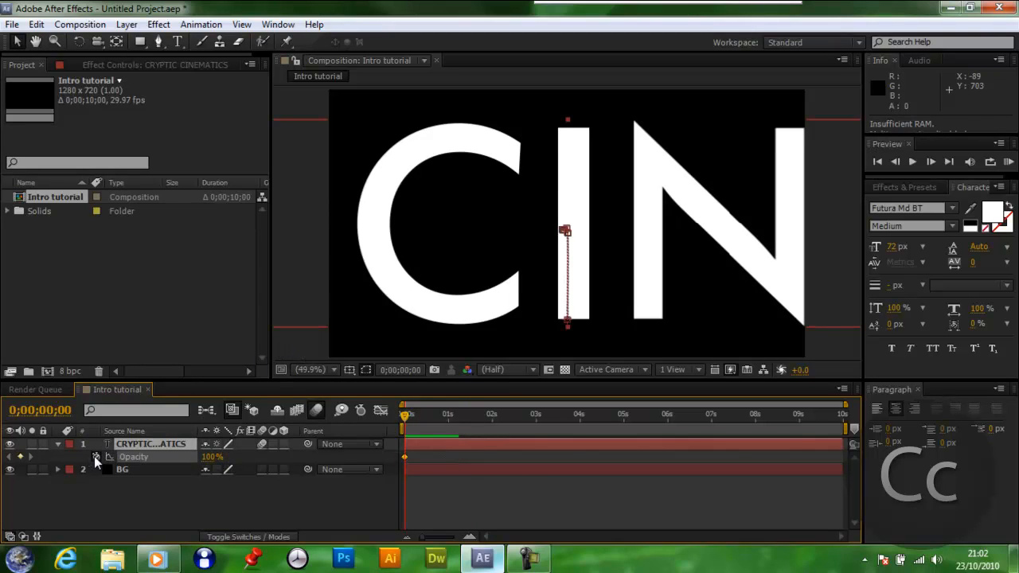
double_click(213, 455)
text(0)
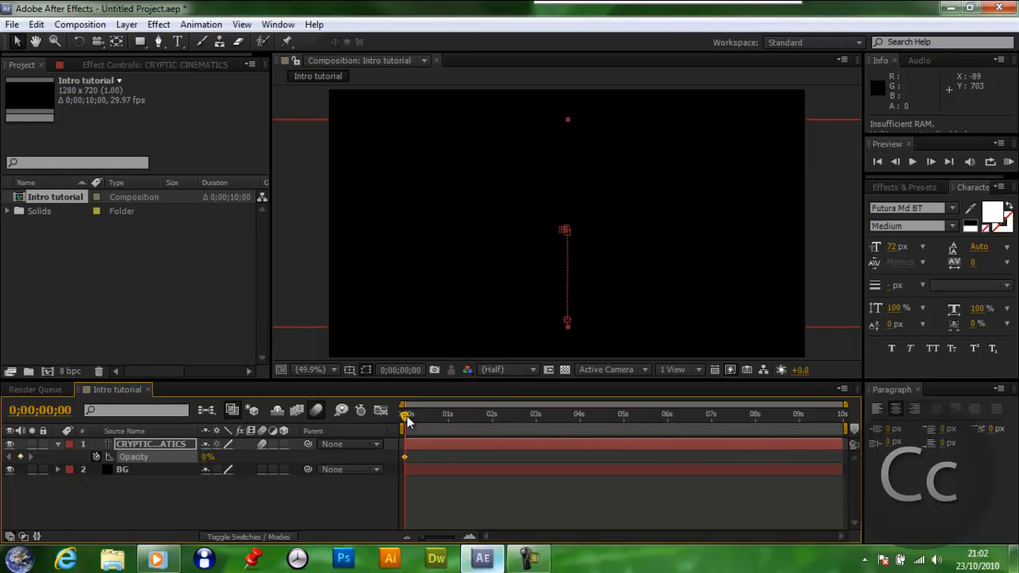
drag(408, 414, 449, 414)
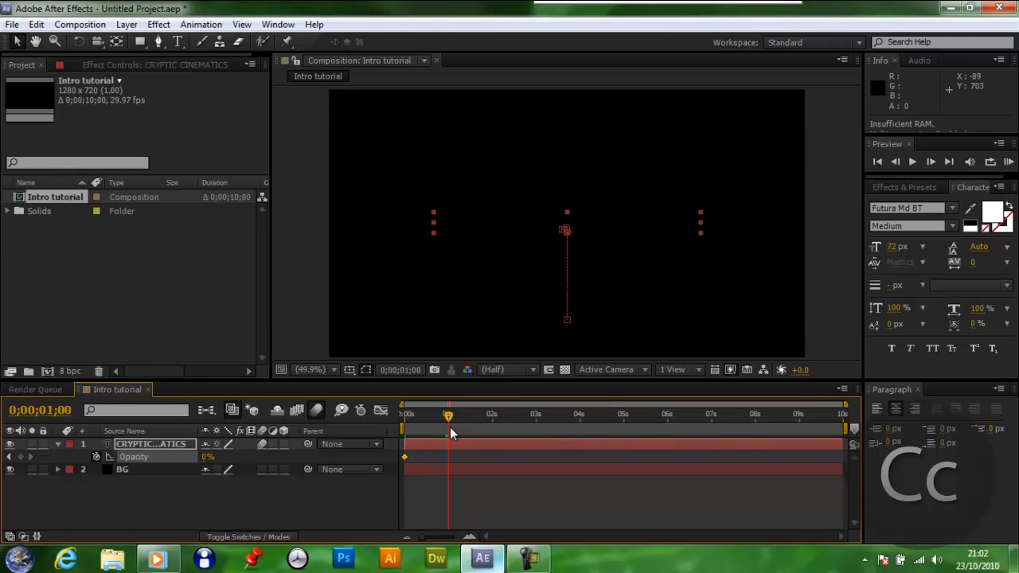
double_click(208, 455)
text(100)
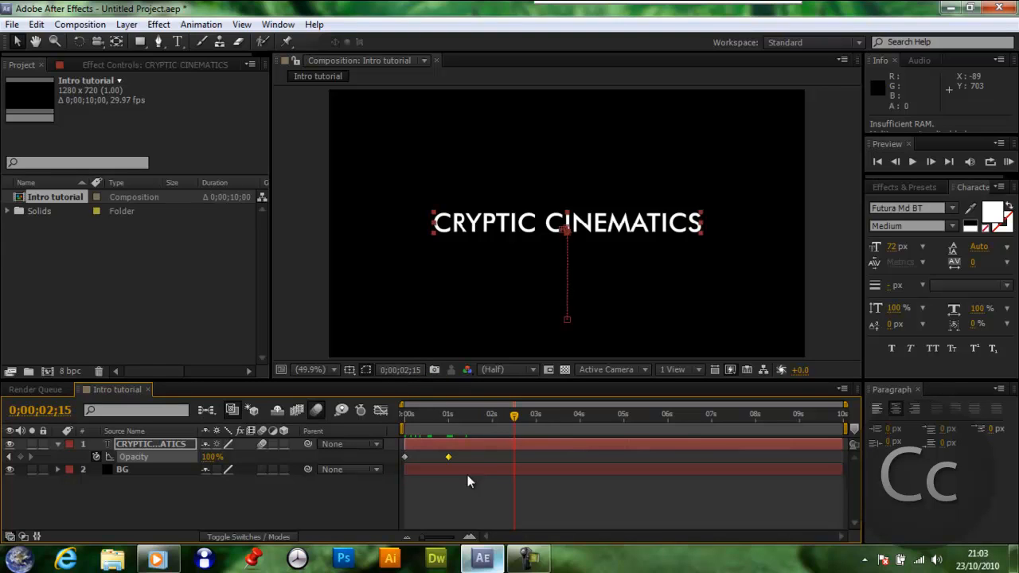
Add a closing Opacity keyframe of 0% at about 2.5 seconds so the title fades out.
double_click(214, 455)
text(0)
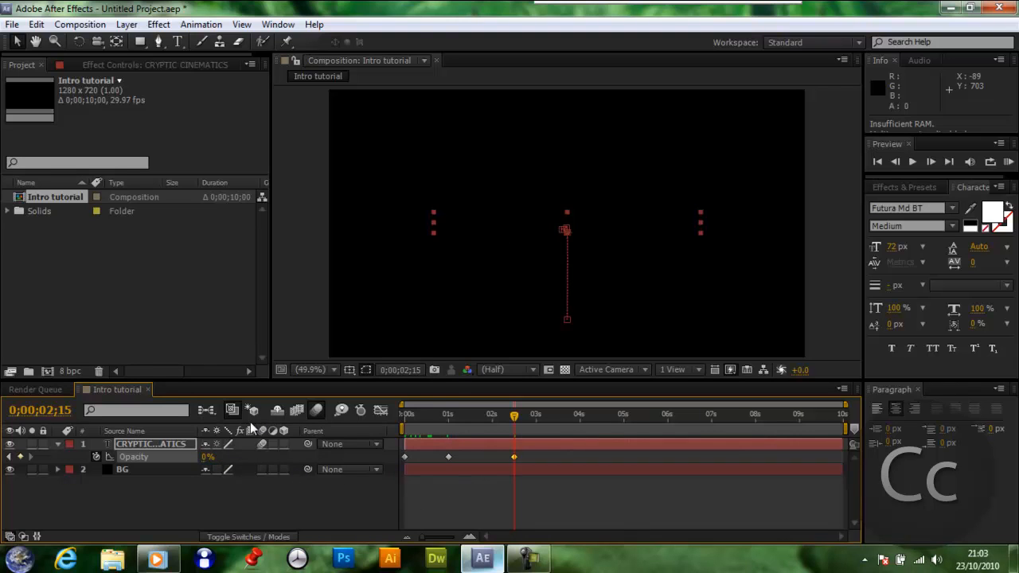
drag(515, 414, 453, 414)
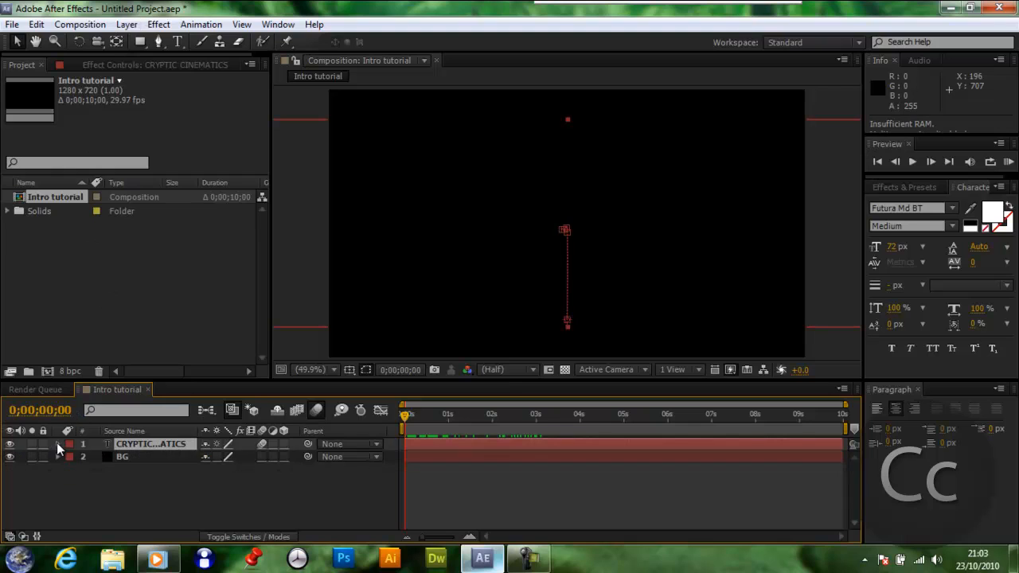
Apply Fast Blur to the title and keyframe Blurriness at 100 on the opening frame.
click(157, 24)
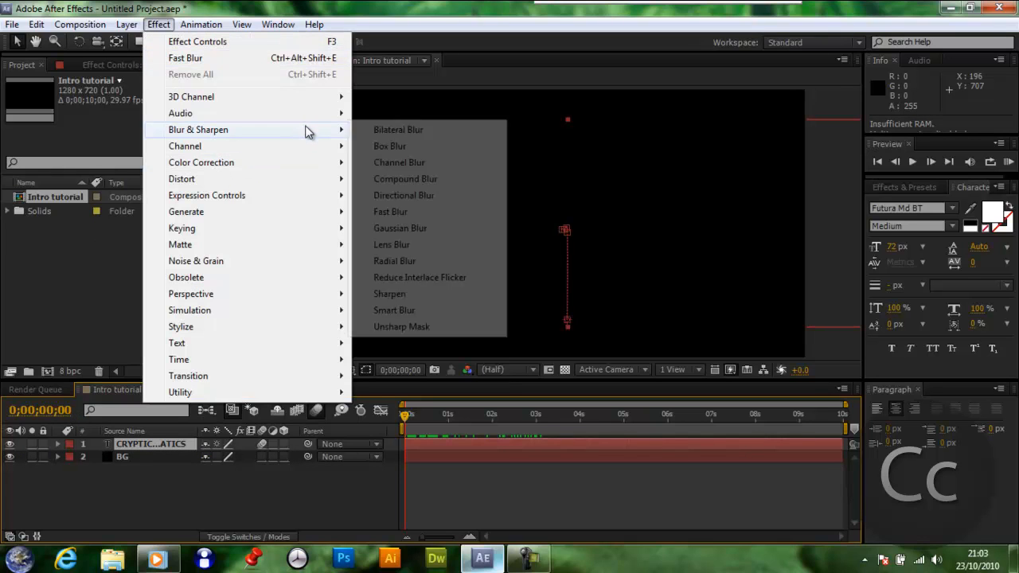
click(390, 211)
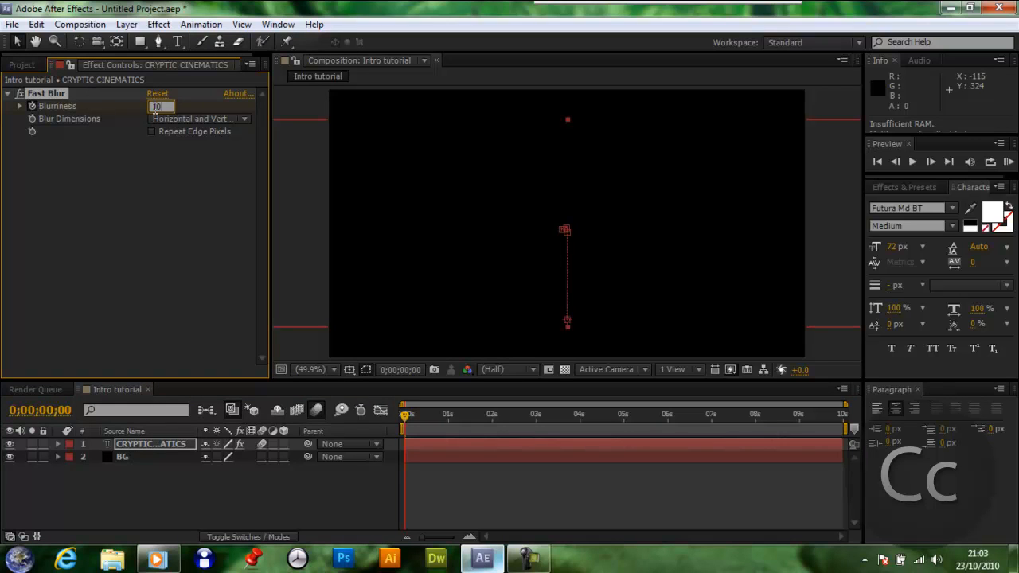
text(100.0)
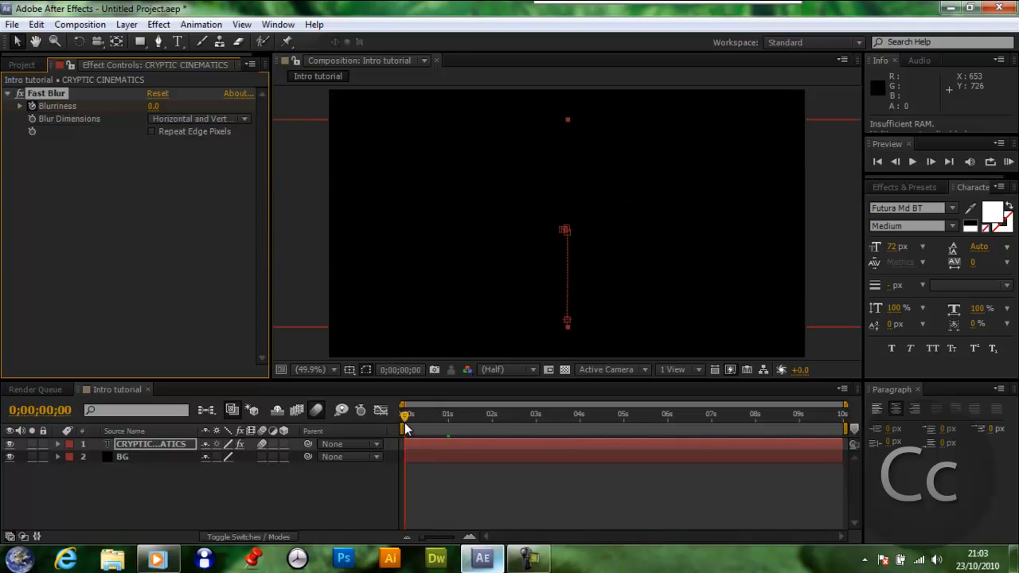
drag(406, 414, 430, 414)
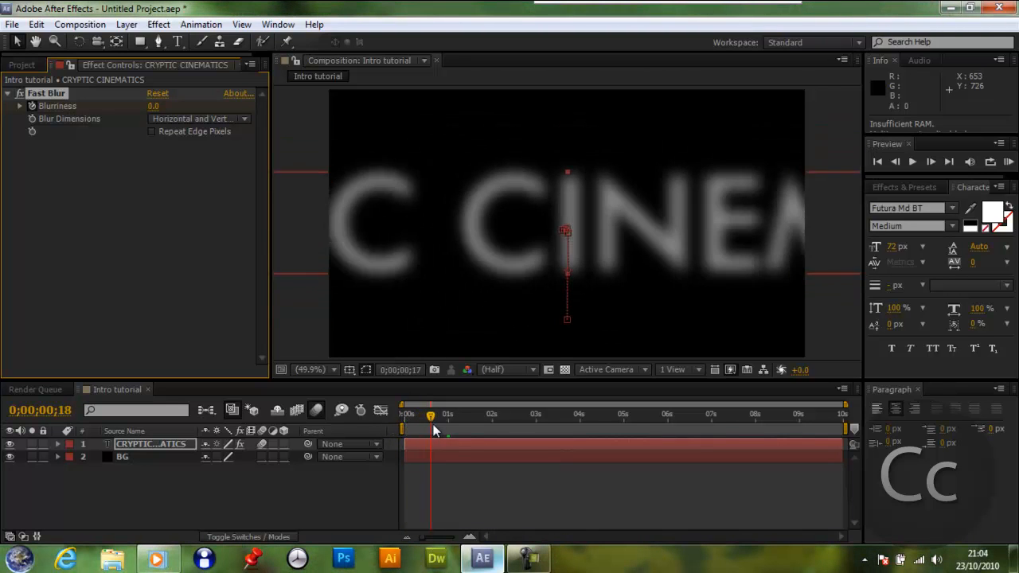
drag(430, 414, 462, 414)
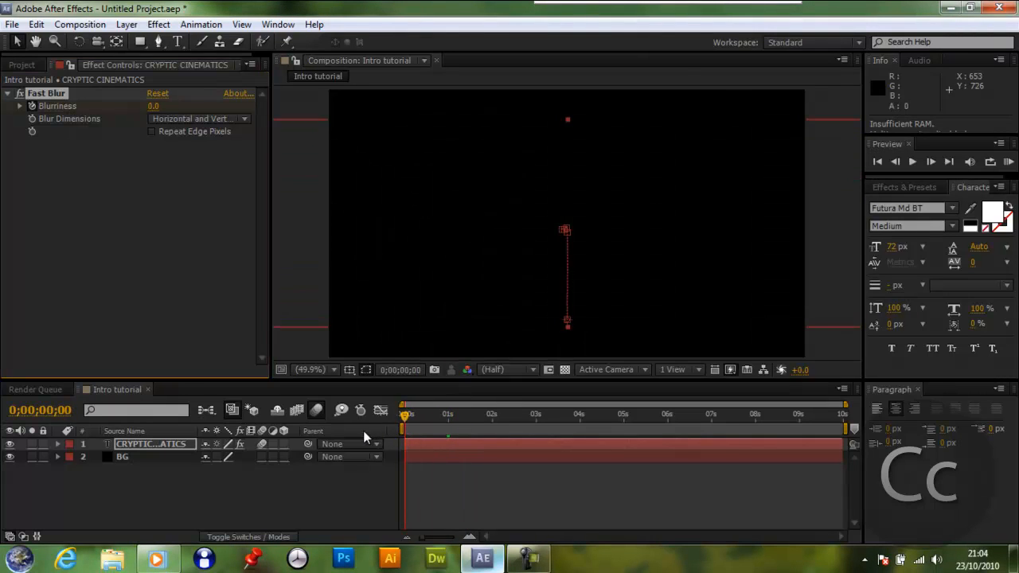
text(100.0)
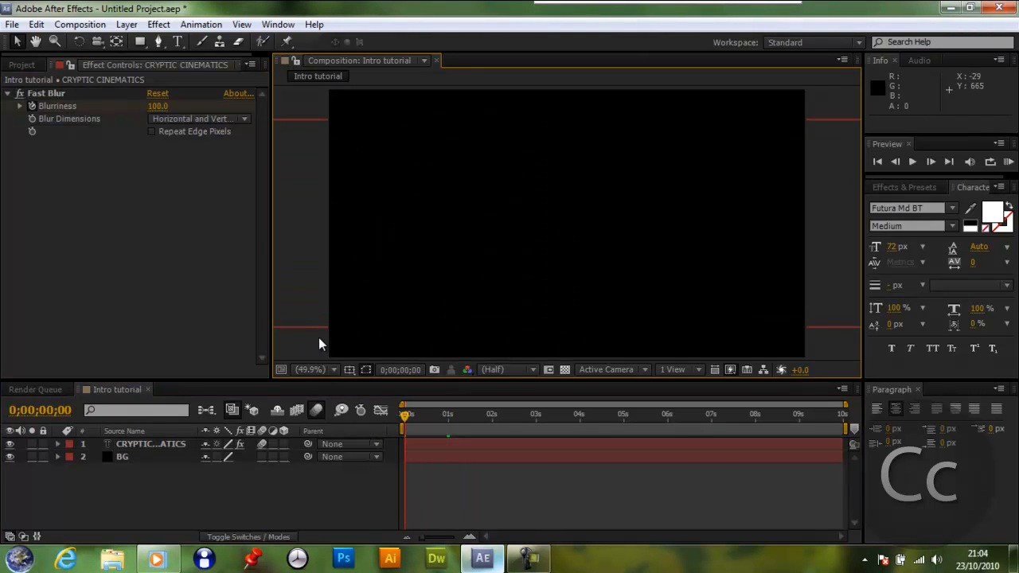
click(417, 414)
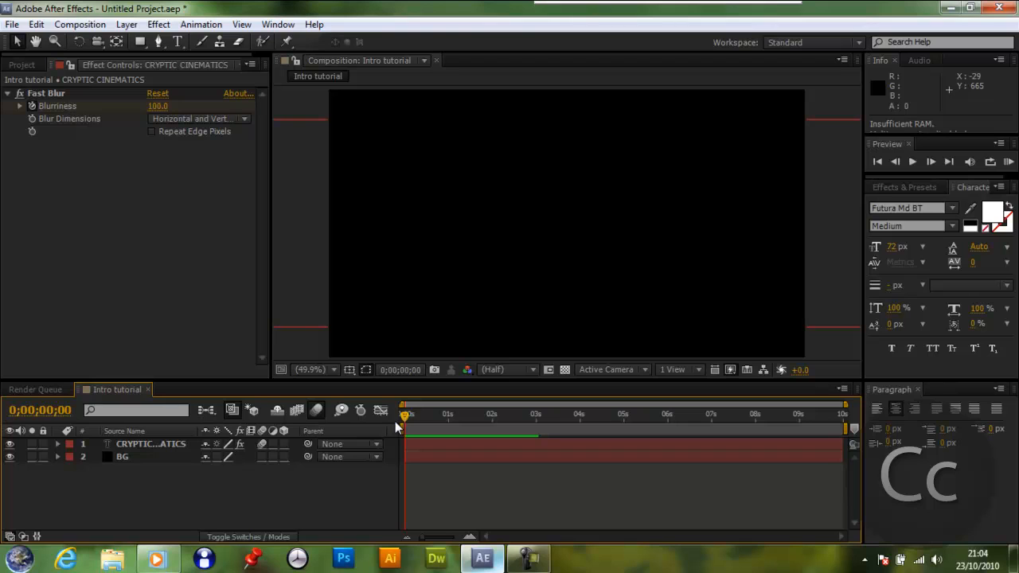
mouse_move(758, 468)
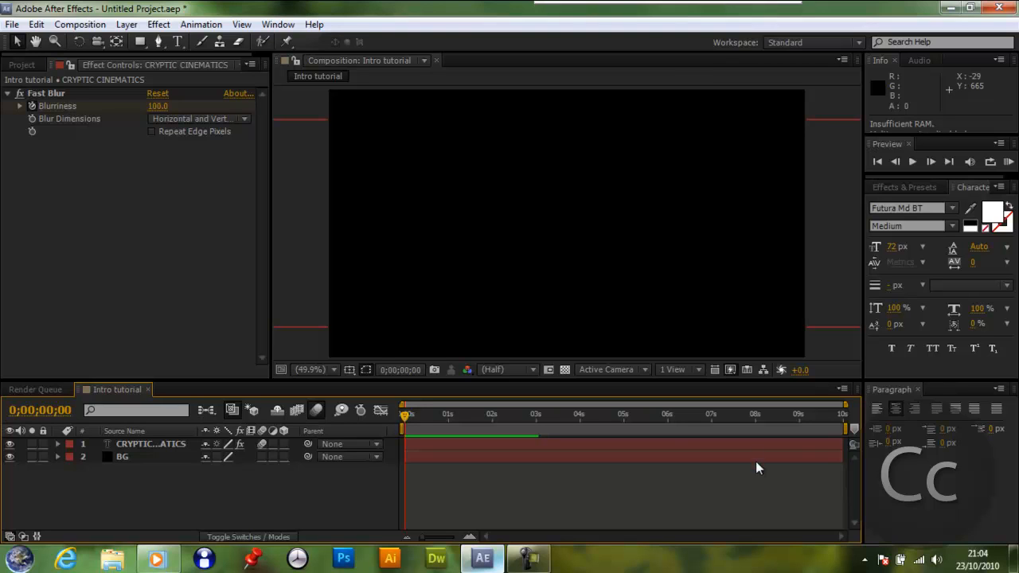